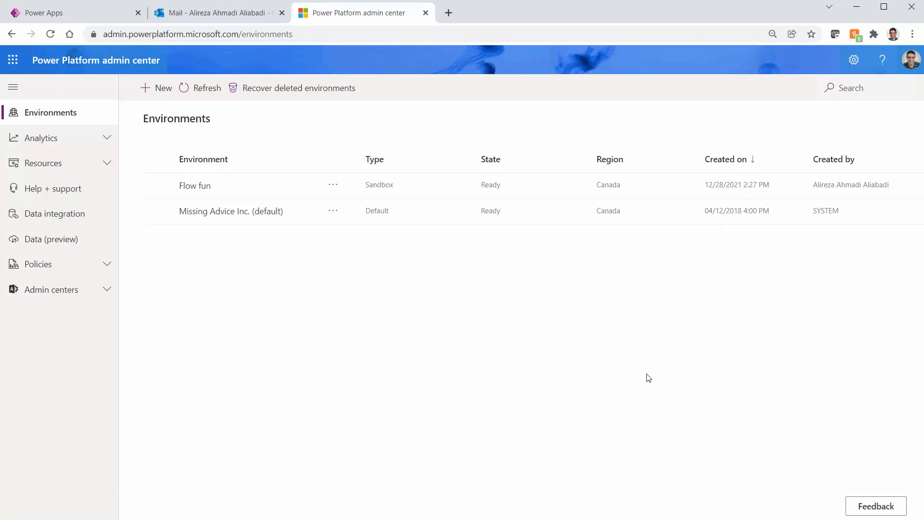
pyautogui.moveTo(388, 322)
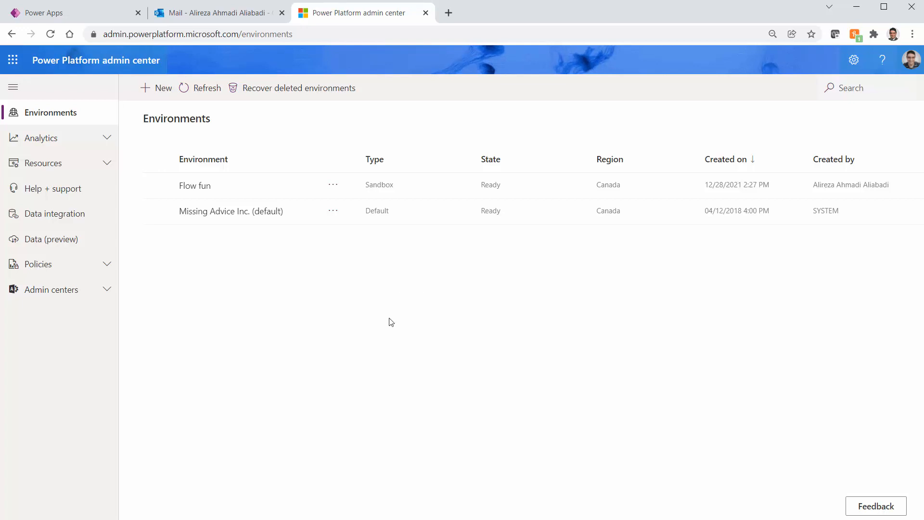
pyautogui.moveTo(264, 290)
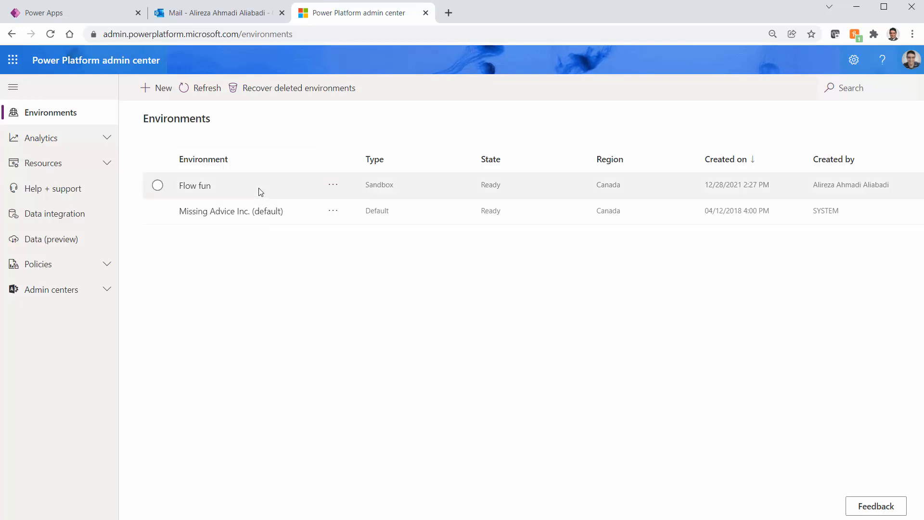
pyautogui.moveTo(194, 184)
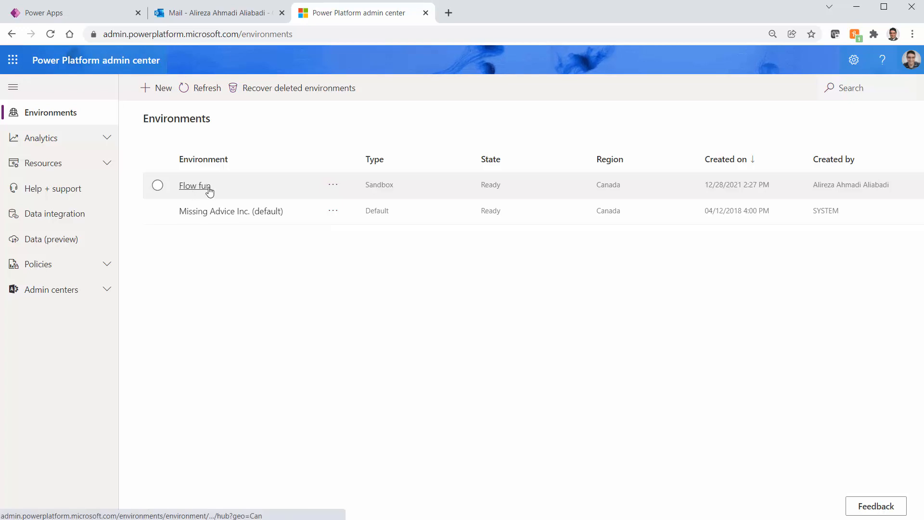
pyautogui.moveTo(135, 261)
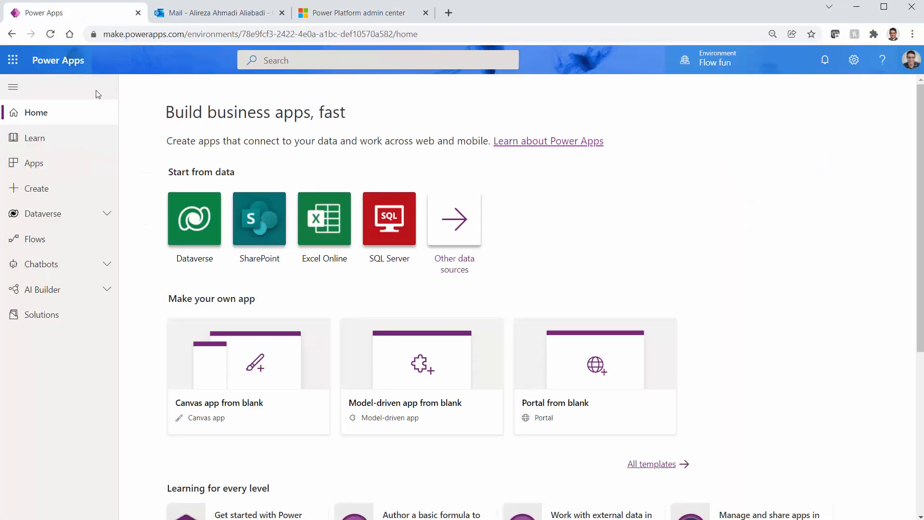
pyautogui.moveTo(36, 239)
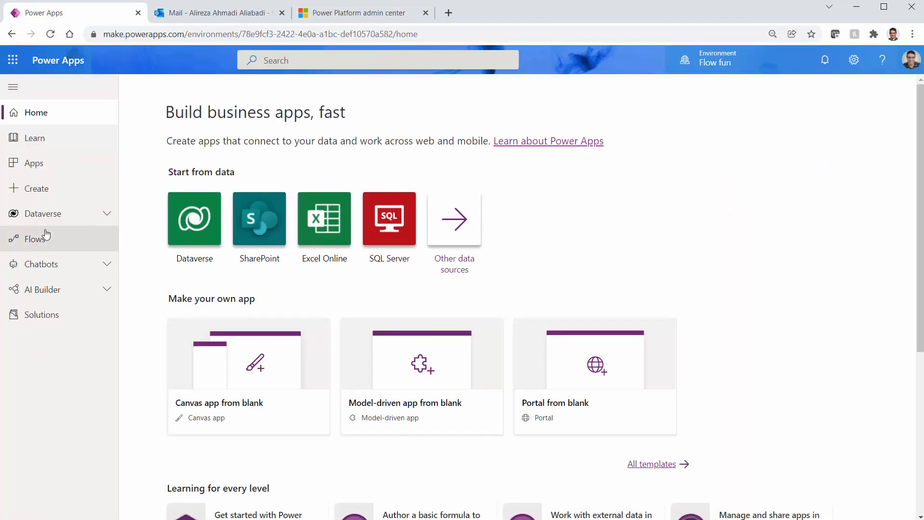
# Open the Dummy flow from the Flows list in the flow editor
pyautogui.click(35, 239)
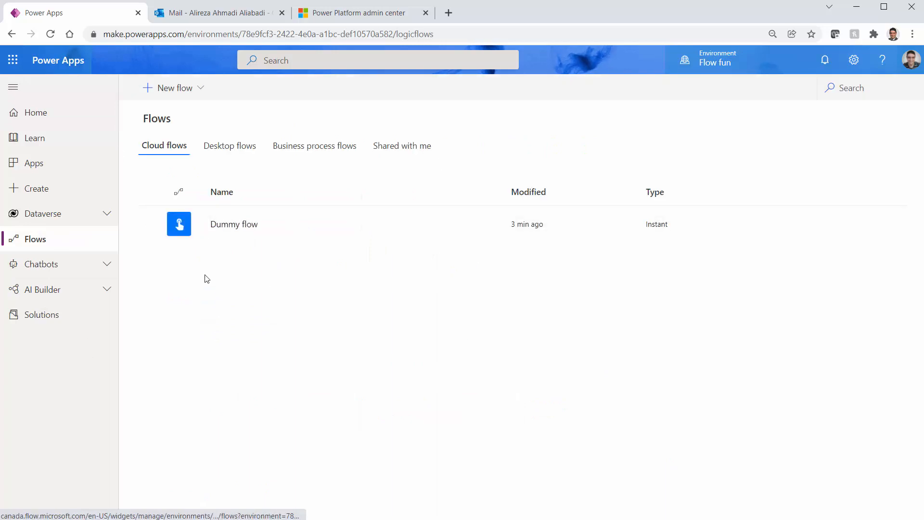
pyautogui.moveTo(234, 225)
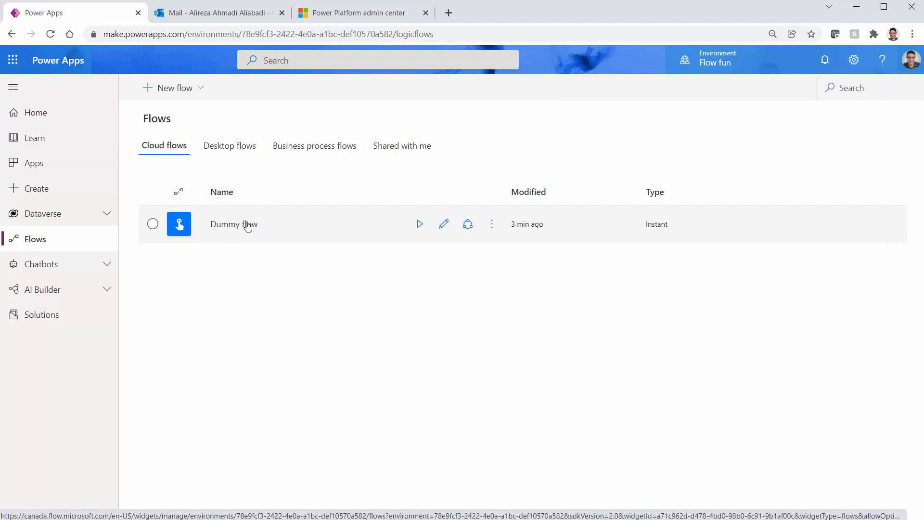
pyautogui.click(233, 224)
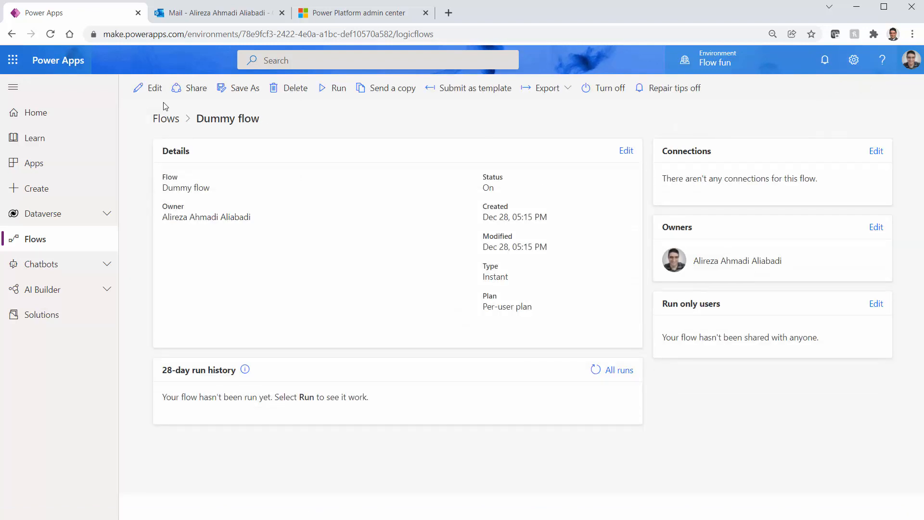
pyautogui.click(155, 87)
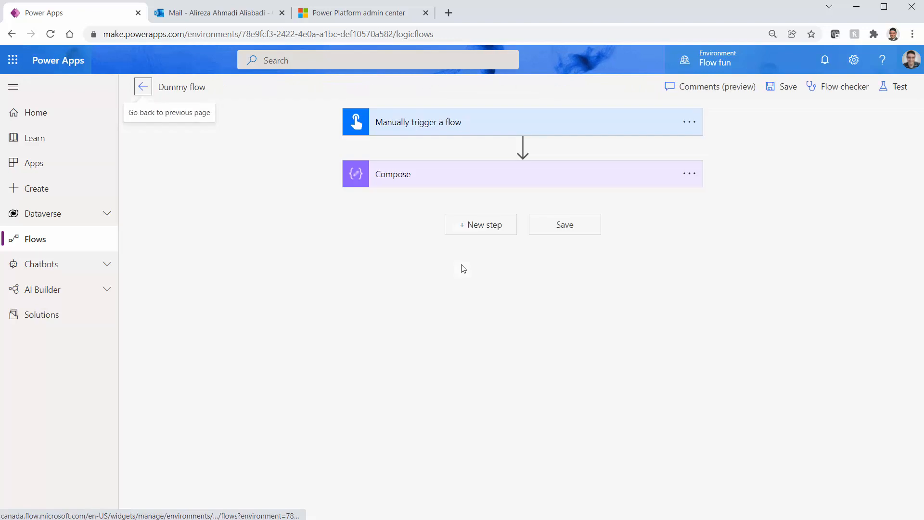
pyautogui.click(418, 123)
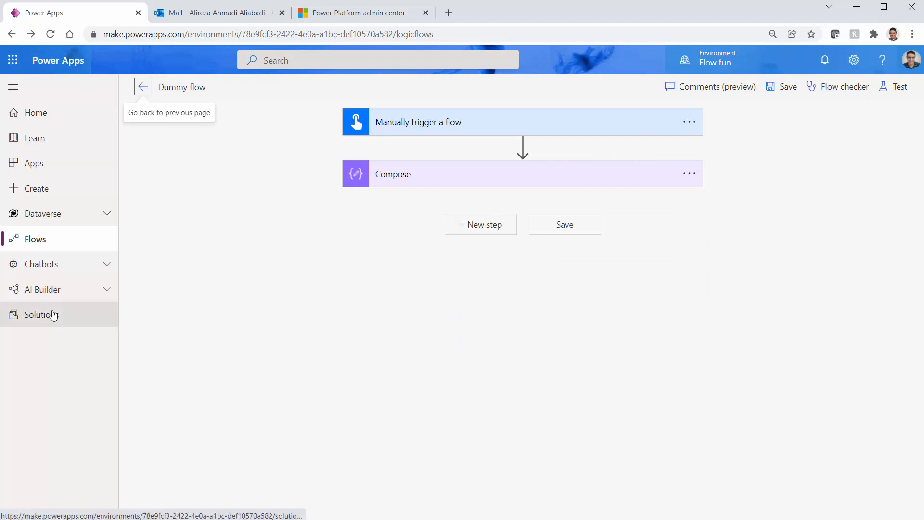
# Create solution 'Fun solution - 1' with CDS Default Publisher and reveal more options
pyautogui.click(42, 314)
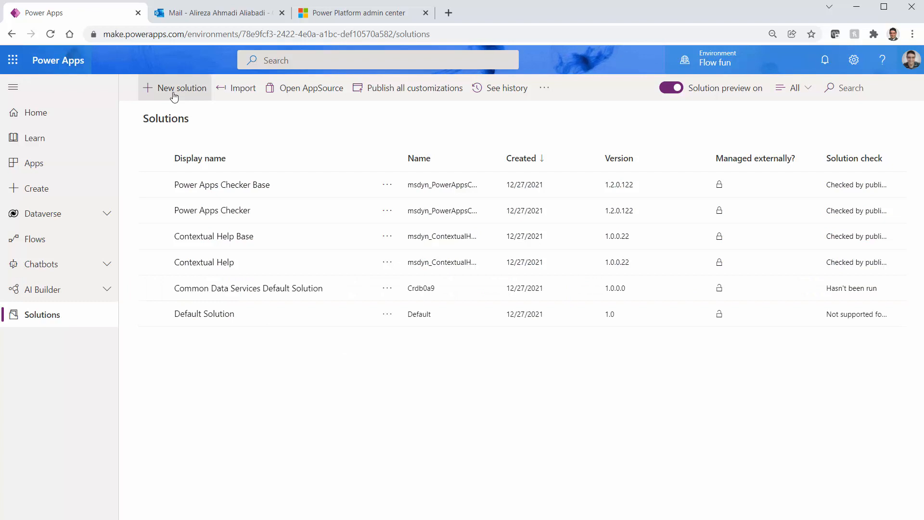
pyautogui.click(181, 88)
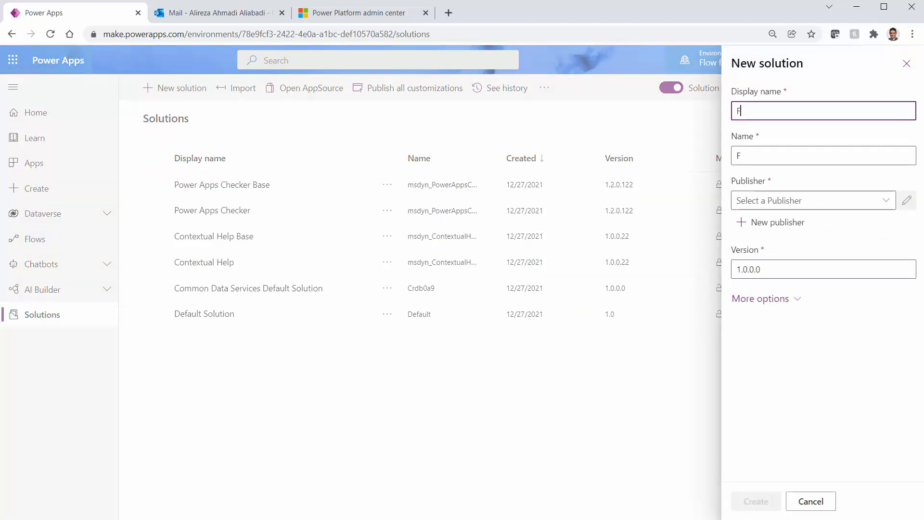
pyautogui.write('un solution - 1')
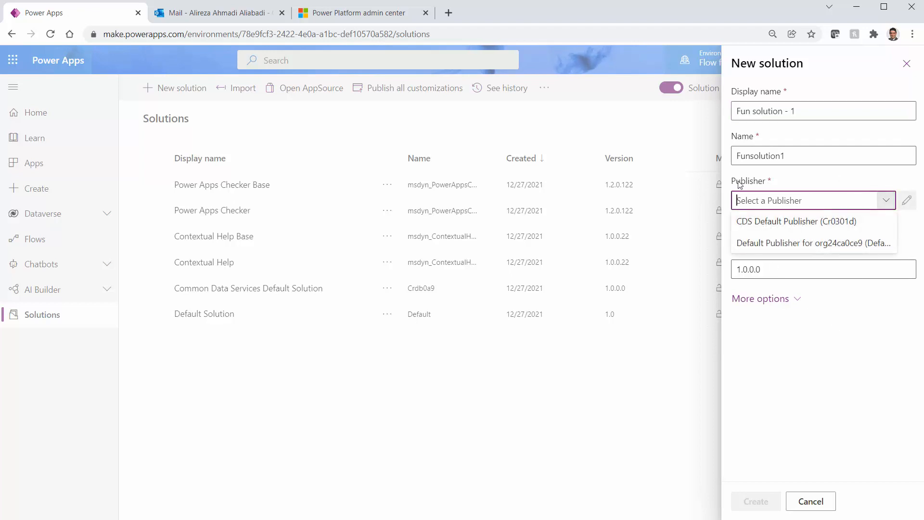
pyautogui.click(796, 221)
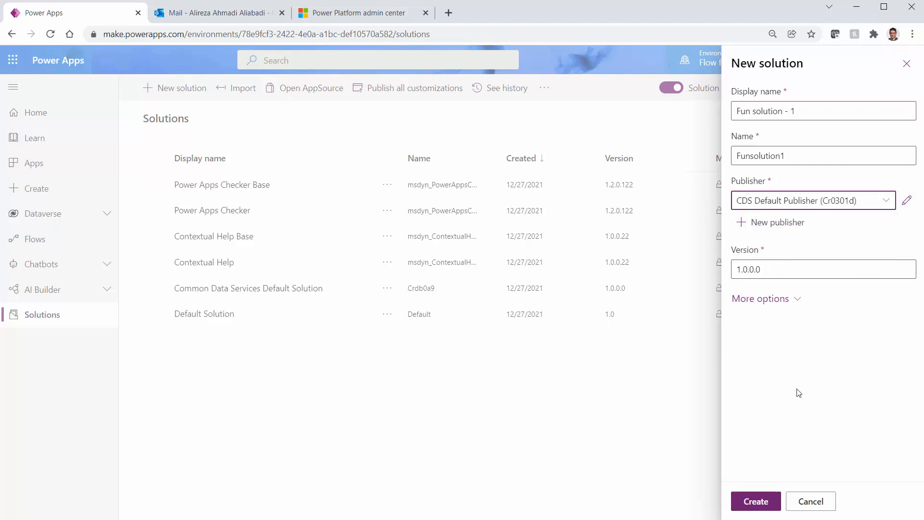
pyautogui.click(761, 298)
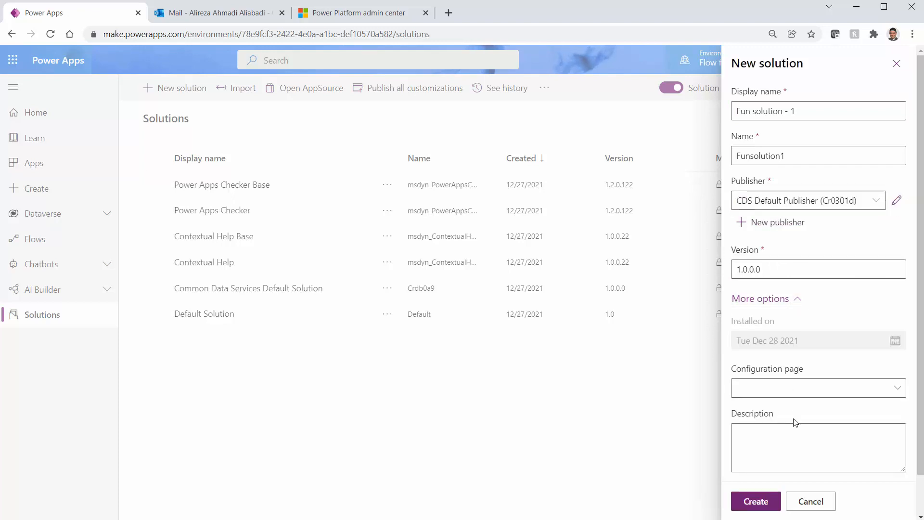
pyautogui.click(755, 500)
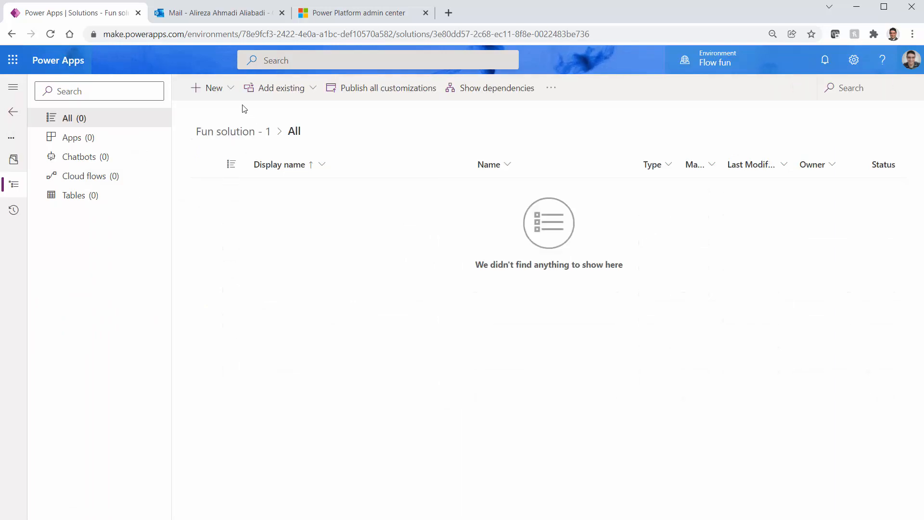
# Add an automated cloud flow to the solution with a Recurrence trigger every 1 minute
pyautogui.click(213, 87)
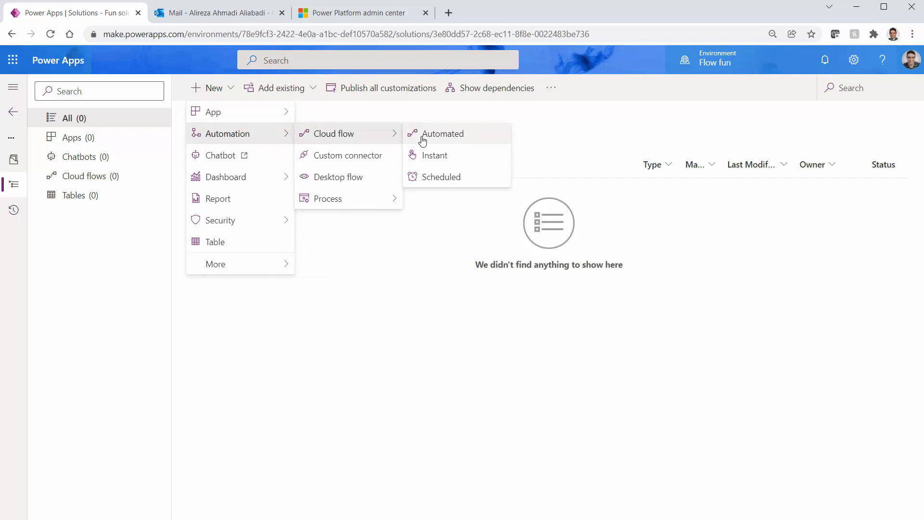
pyautogui.click(443, 132)
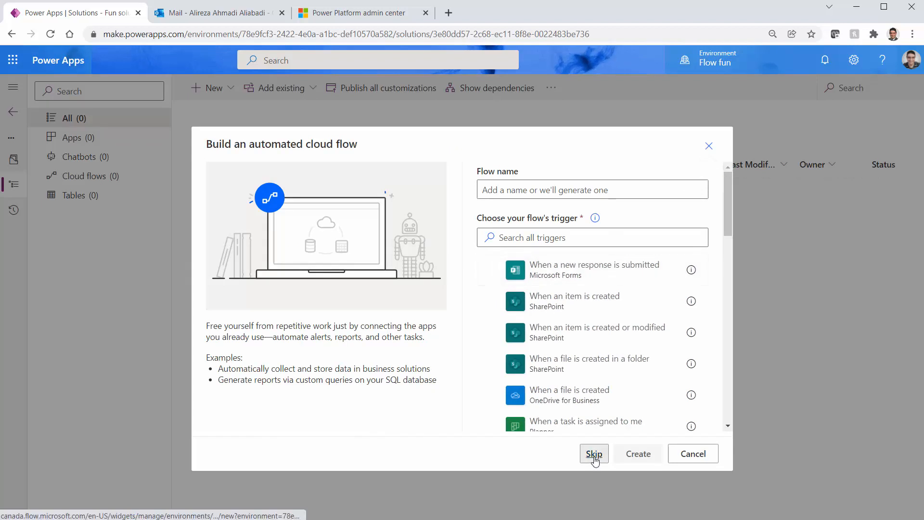
pyautogui.click(594, 454)
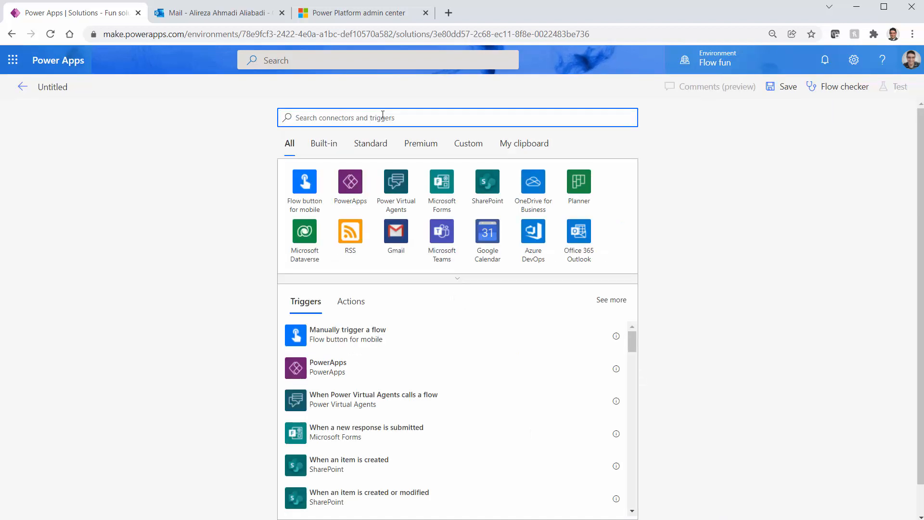
pyautogui.write('sq')
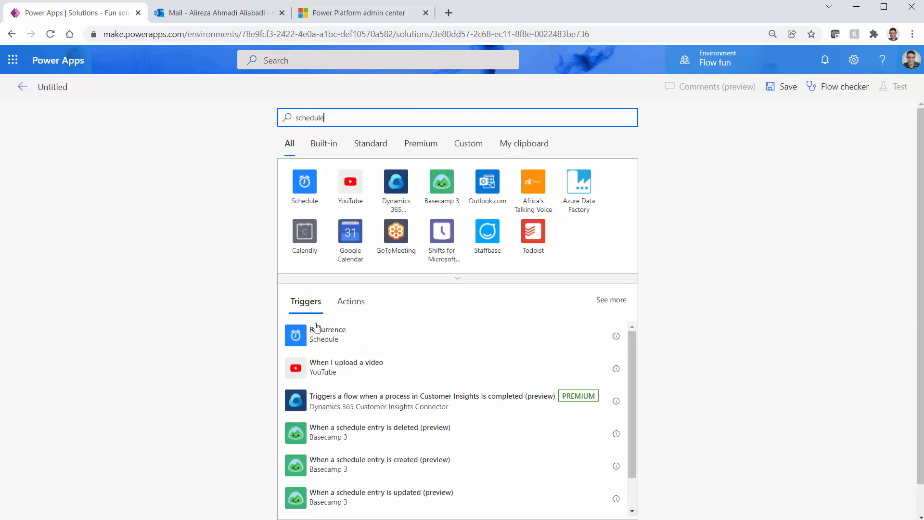
pyautogui.click(327, 334)
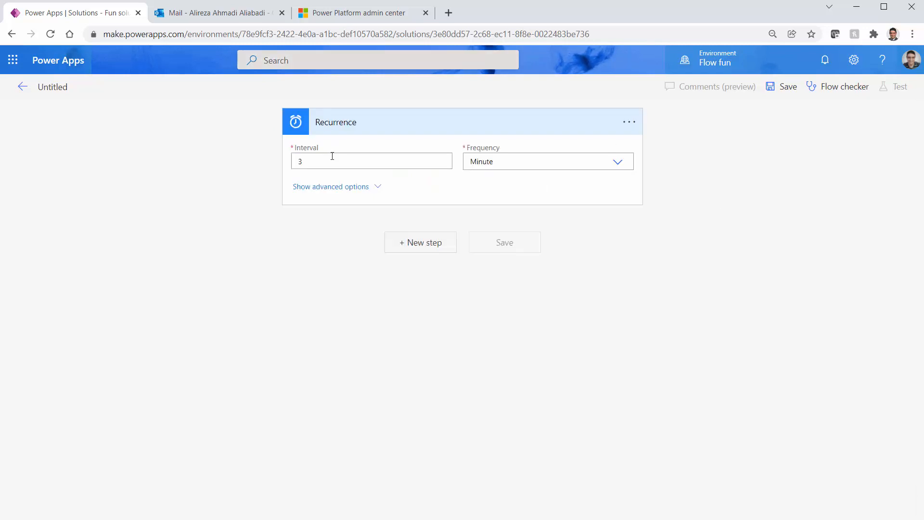
pyautogui.write('1')
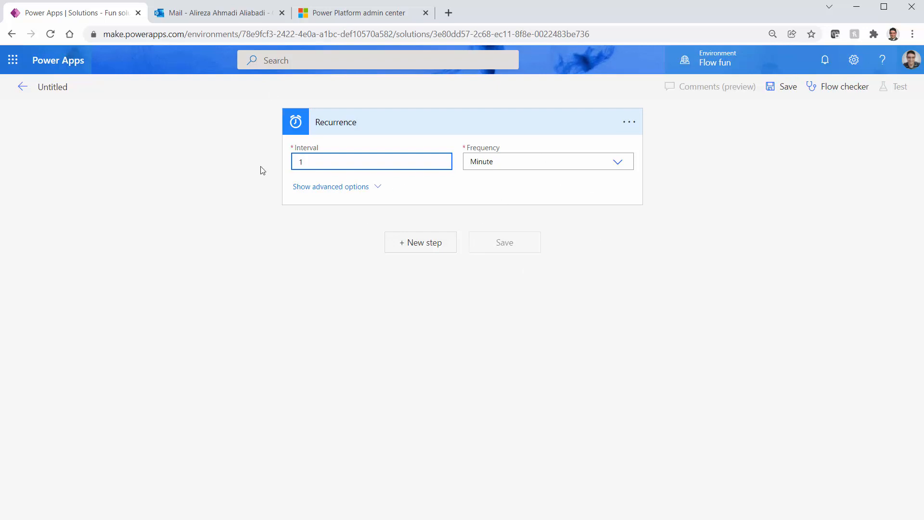
# Add a Send an email (V2) action after the trigger, addressed to the user
pyautogui.click(421, 241)
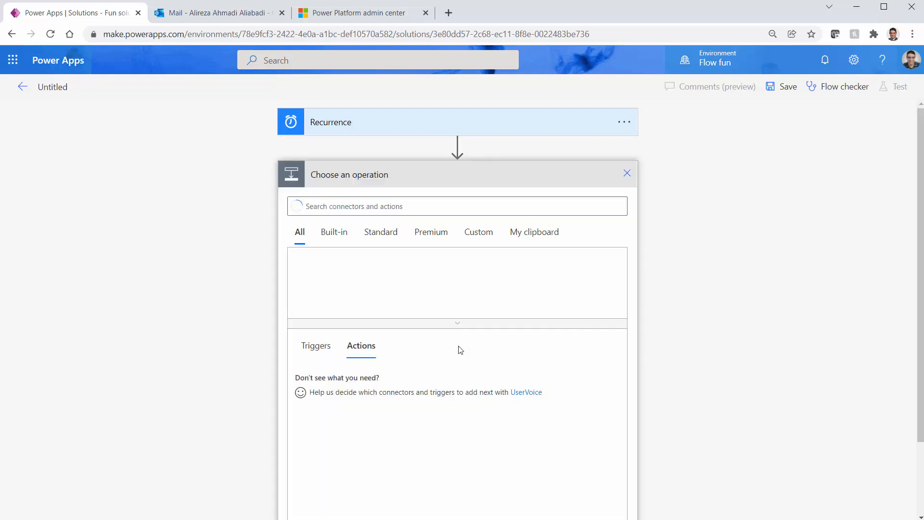
pyautogui.write('em')
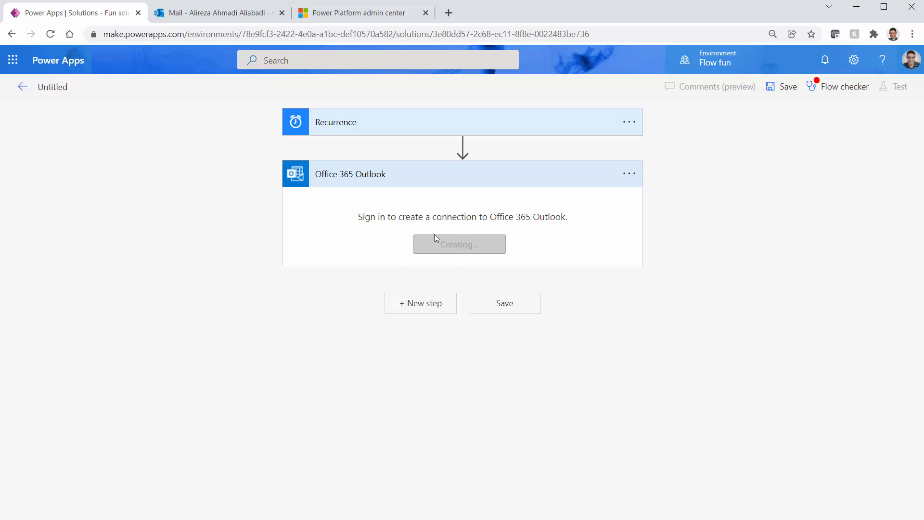
pyautogui.moveTo(447, 262)
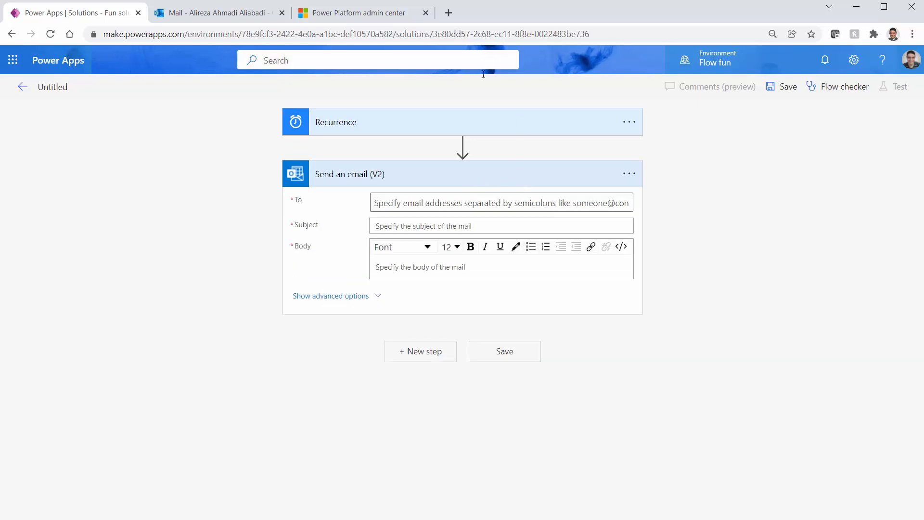
pyautogui.click(501, 203)
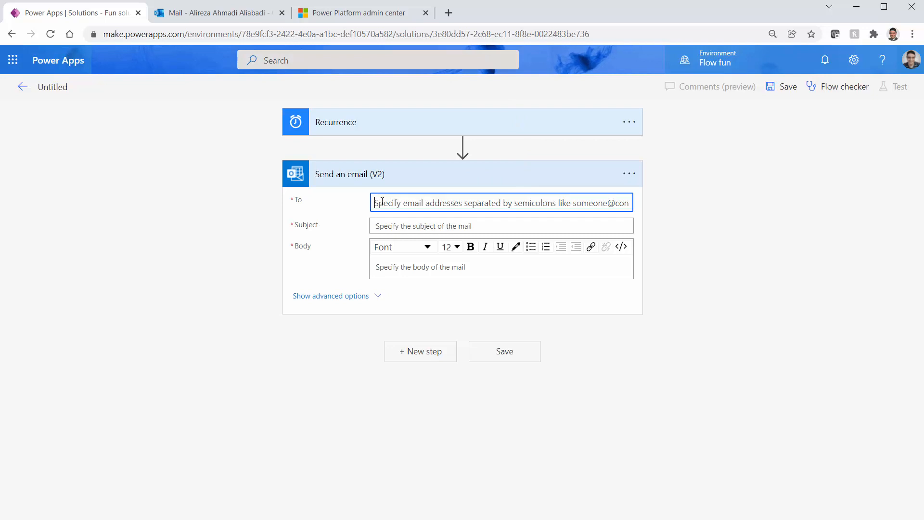
pyautogui.click(495, 227)
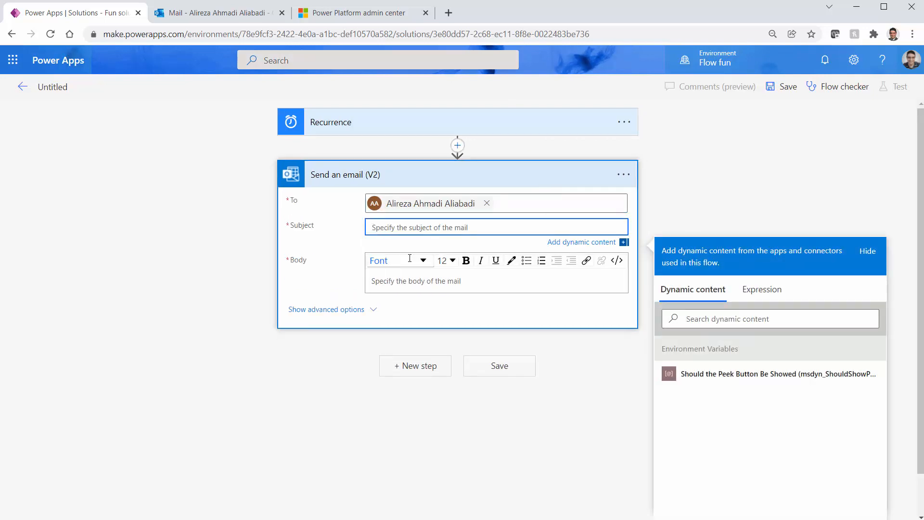
# Set subject 'Test from dummy solution' and body 'This is some fun'
pyautogui.write('Test from')
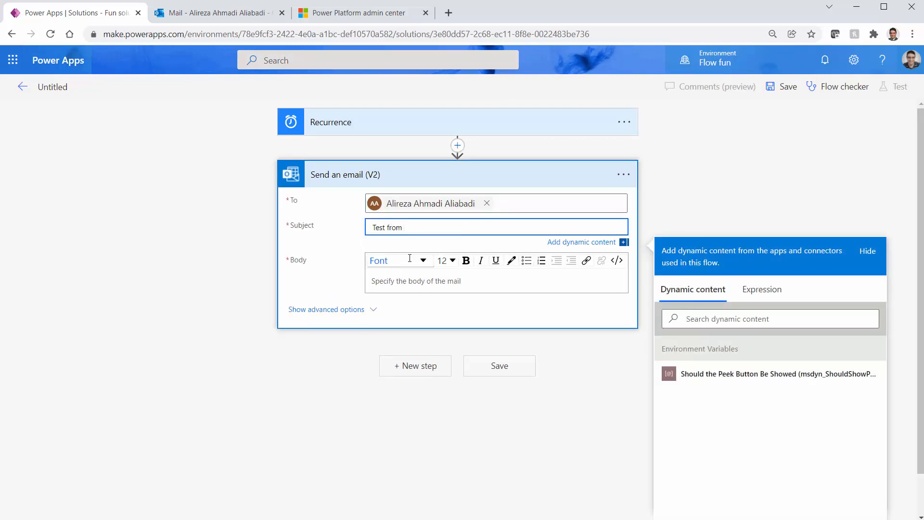
pyautogui.write('dummy solution')
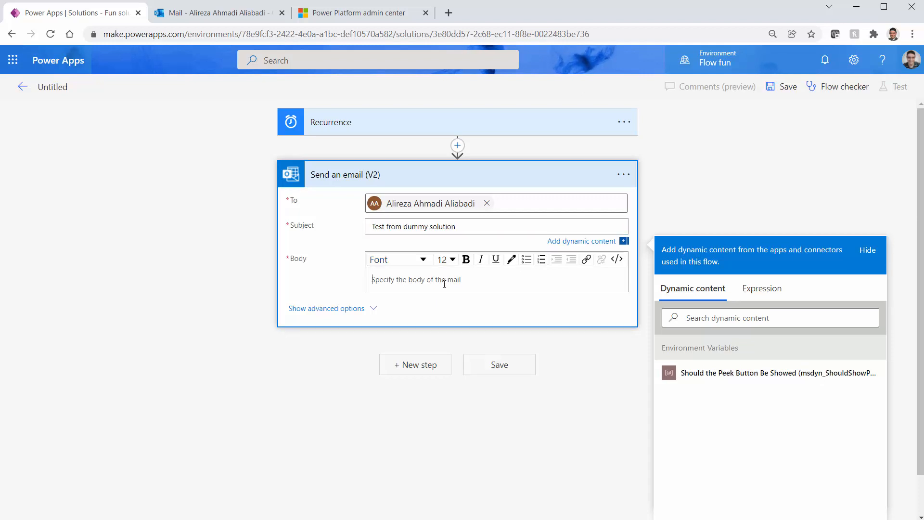
pyautogui.write('This is')
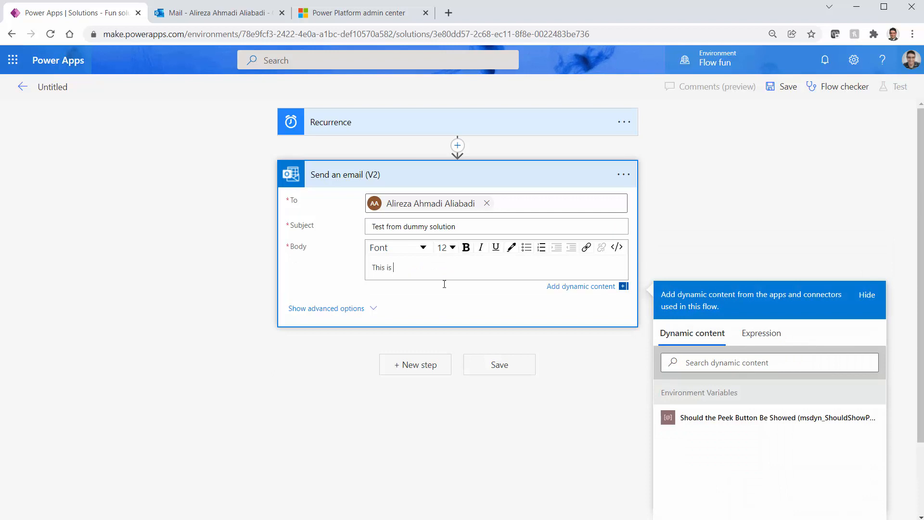
pyautogui.write('some fun')
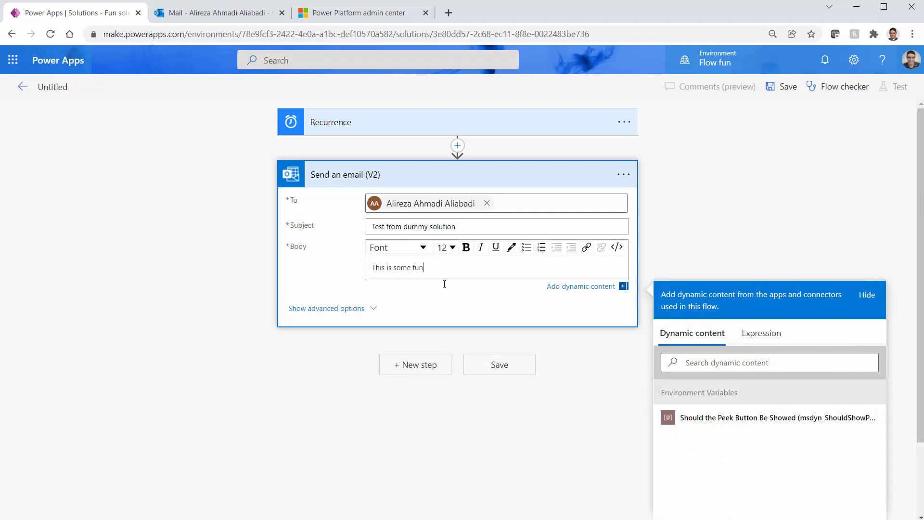
pyautogui.click(867, 294)
pyautogui.write('M')
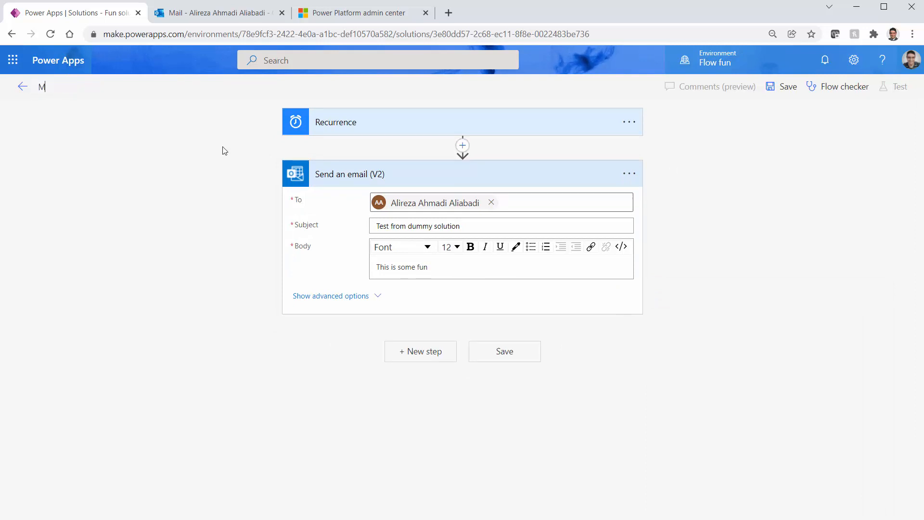
# Rename the flow 'My dummy schedule', save it, and check Outlook for its email
pyautogui.write('y dummy s')
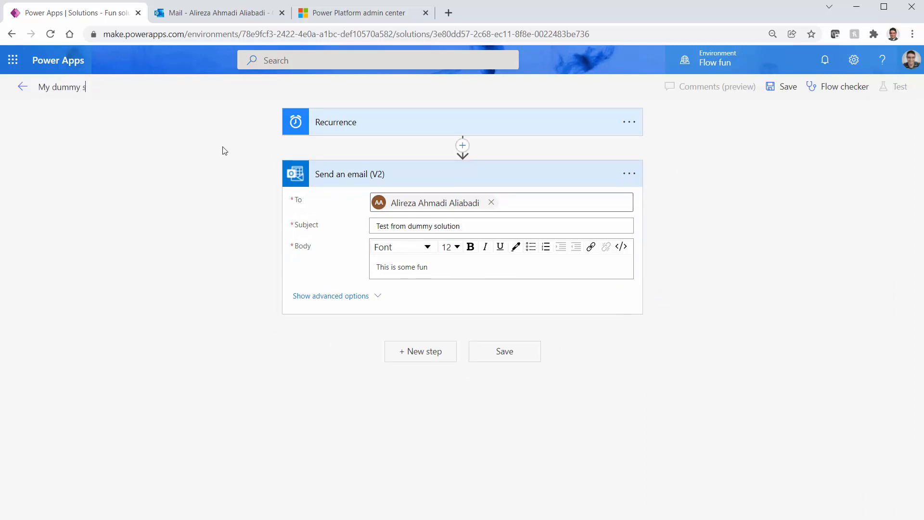
pyautogui.write('chedule')
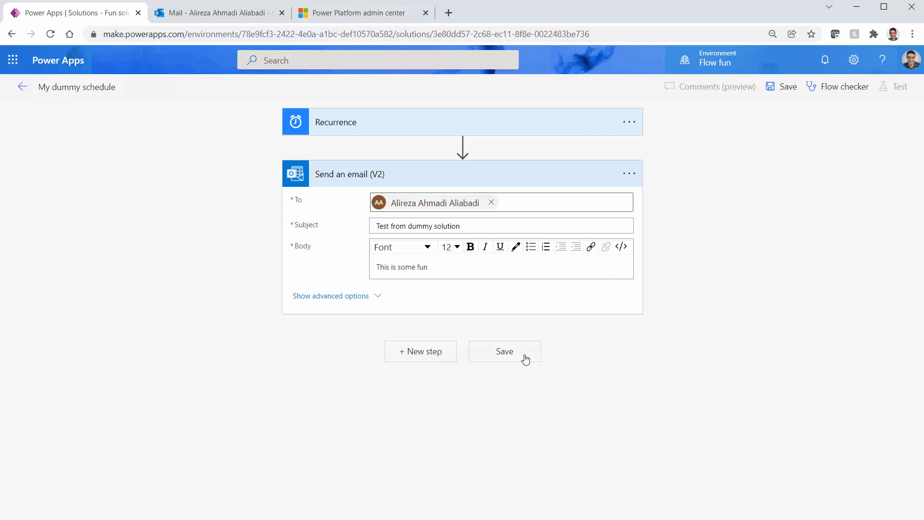
pyautogui.click(504, 351)
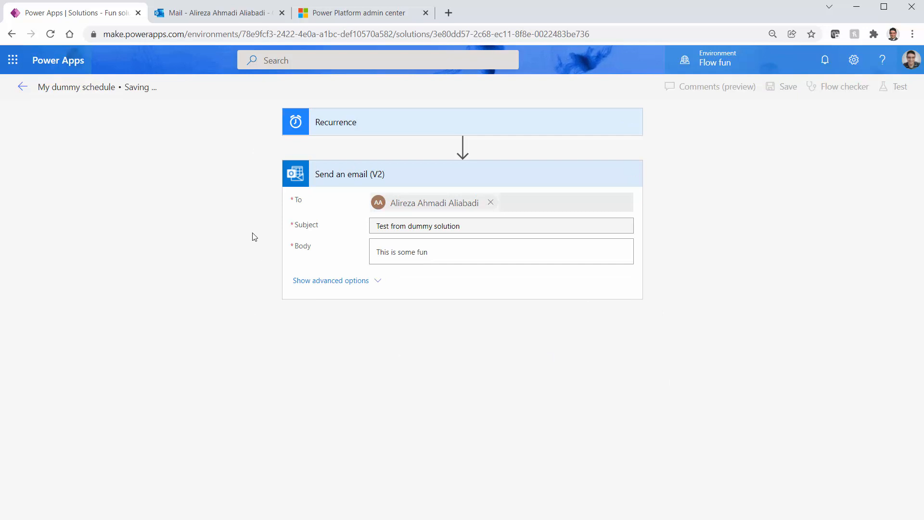
pyautogui.moveTo(451, 250)
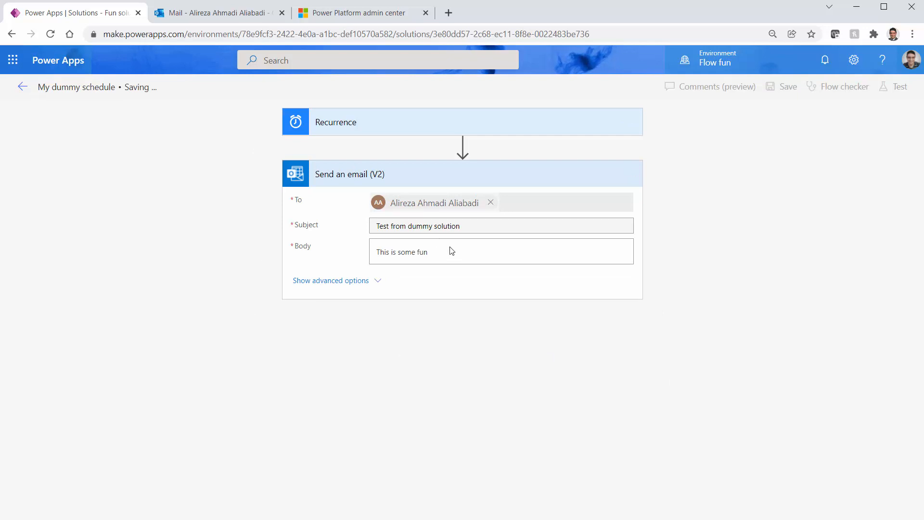
pyautogui.moveTo(294, 152)
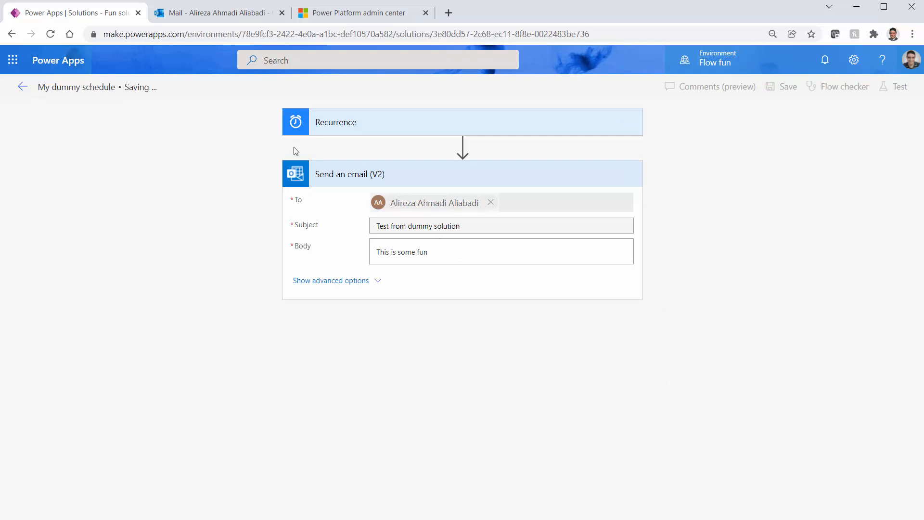
pyautogui.click(218, 12)
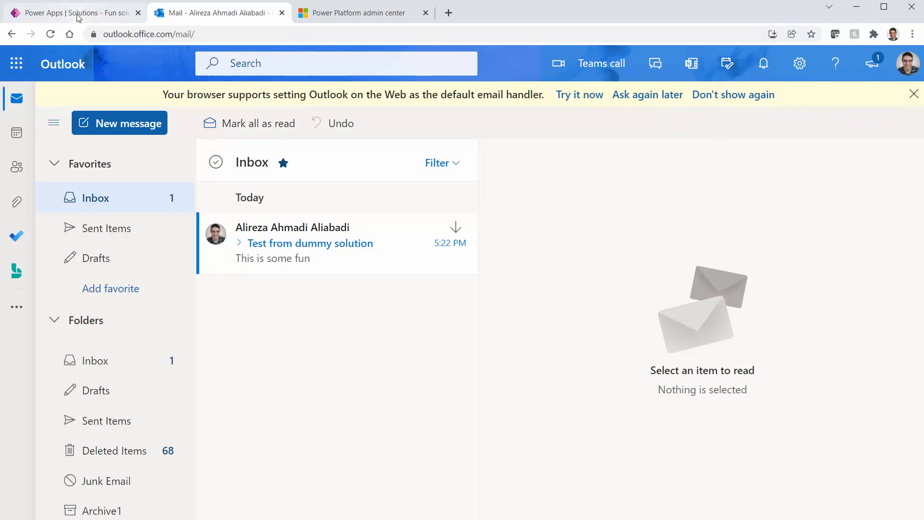
pyautogui.moveTo(266, 287)
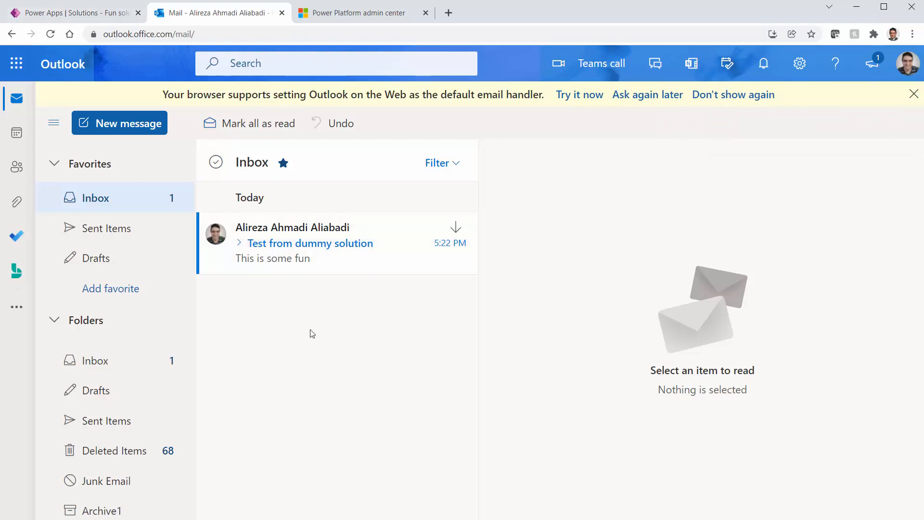
pyautogui.moveTo(371, 276)
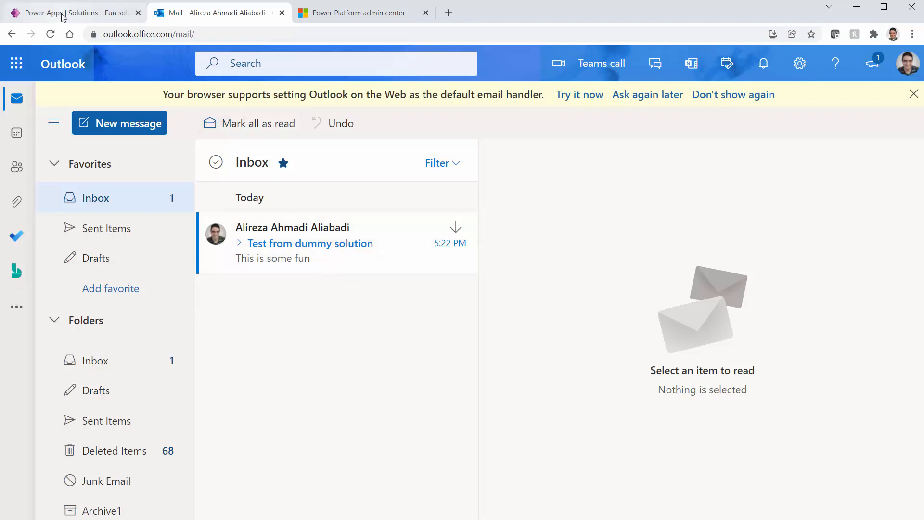
# Confirm My dummy schedule is on in Fun solution - 1, then check Outlook
pyautogui.click(77, 13)
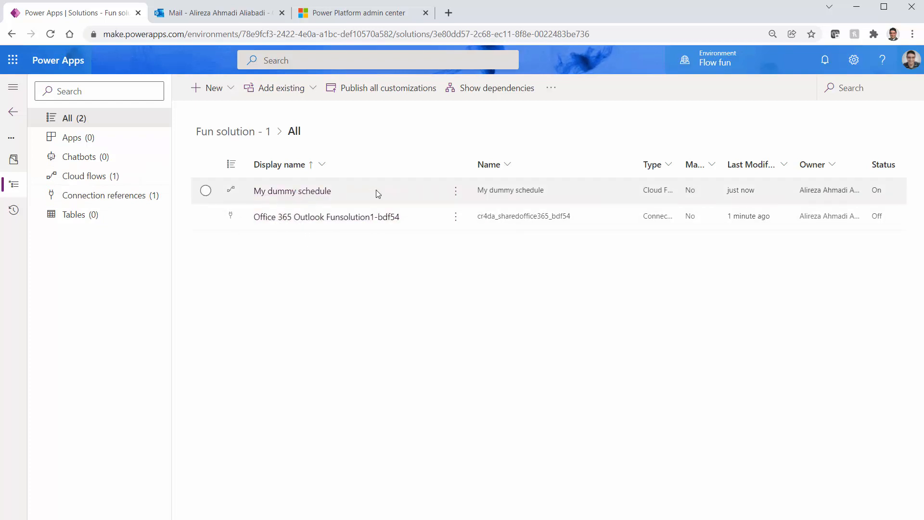
pyautogui.moveTo(744, 195)
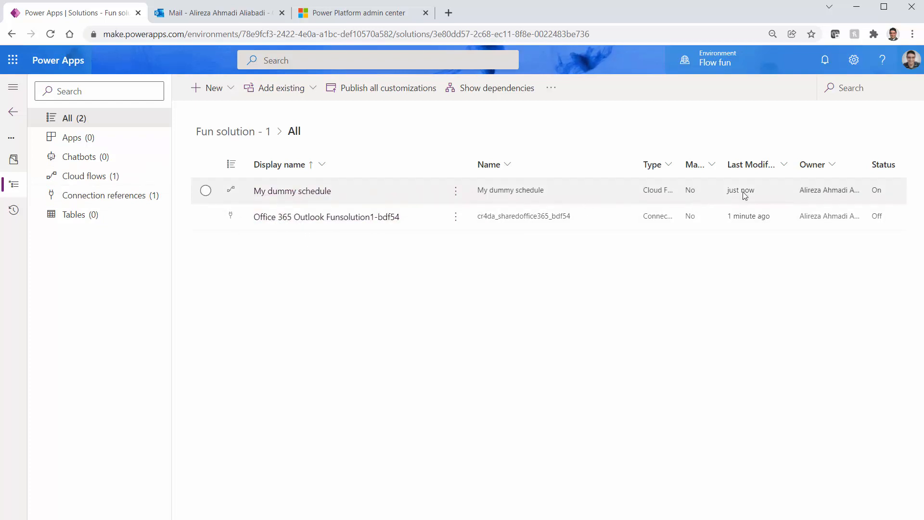
pyautogui.moveTo(853, 192)
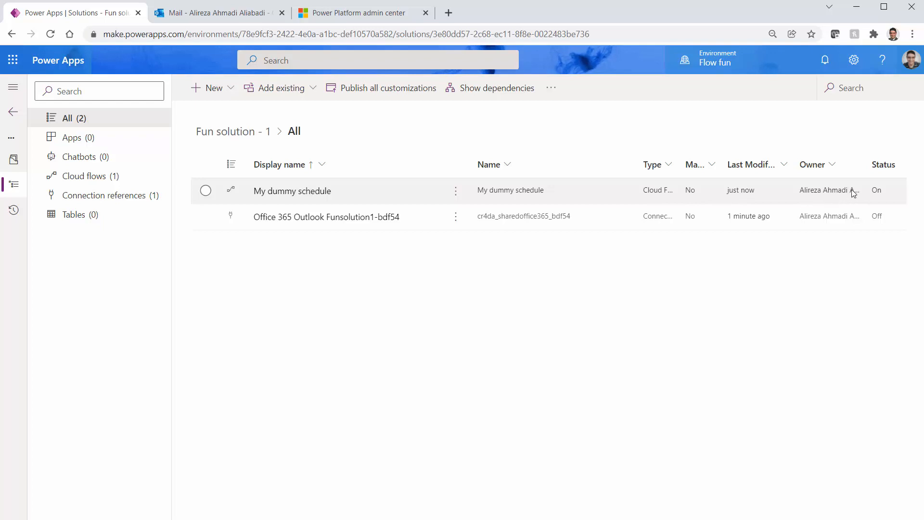
pyautogui.moveTo(828, 202)
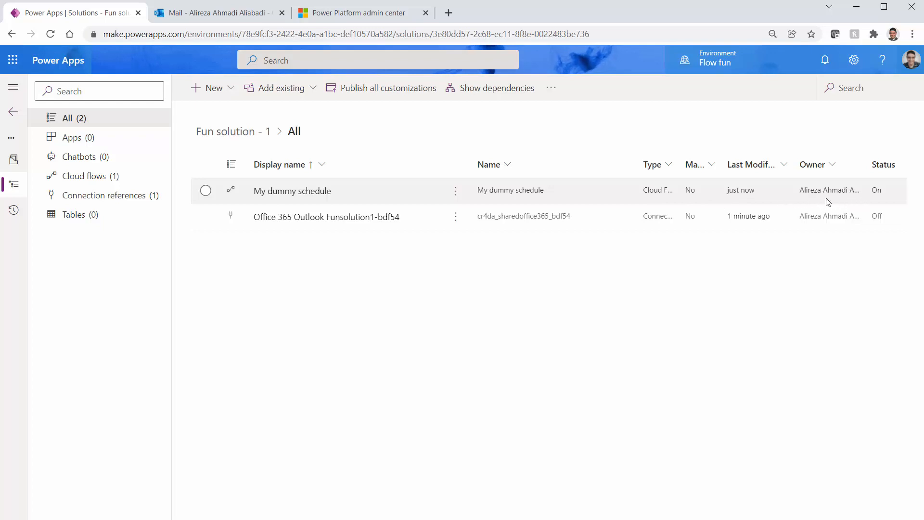
pyautogui.moveTo(858, 203)
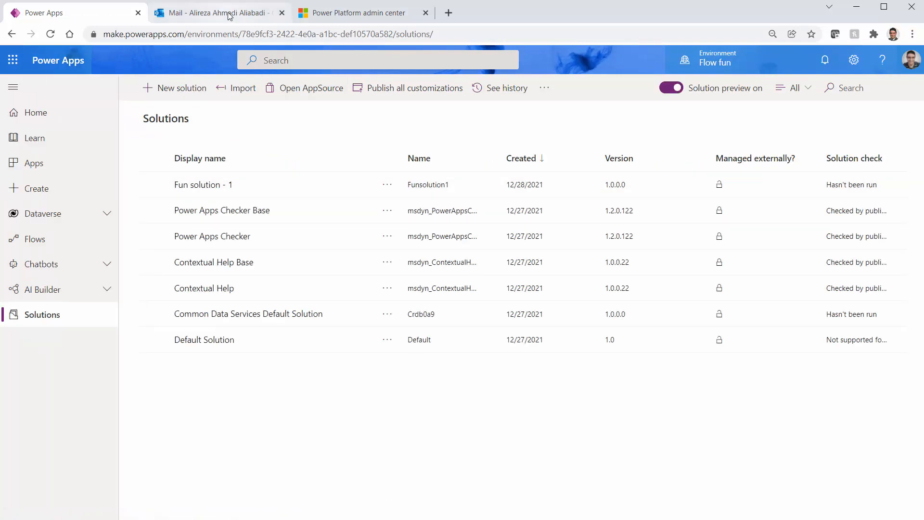
pyautogui.click(215, 13)
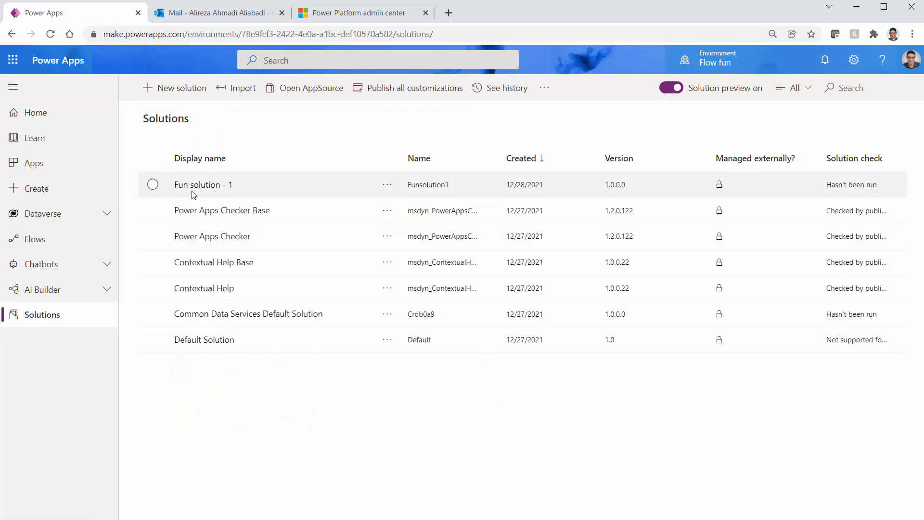
# Delete Fun solution - 1 and view the Cloud flows list showing only Dummy flow
pyautogui.click(387, 185)
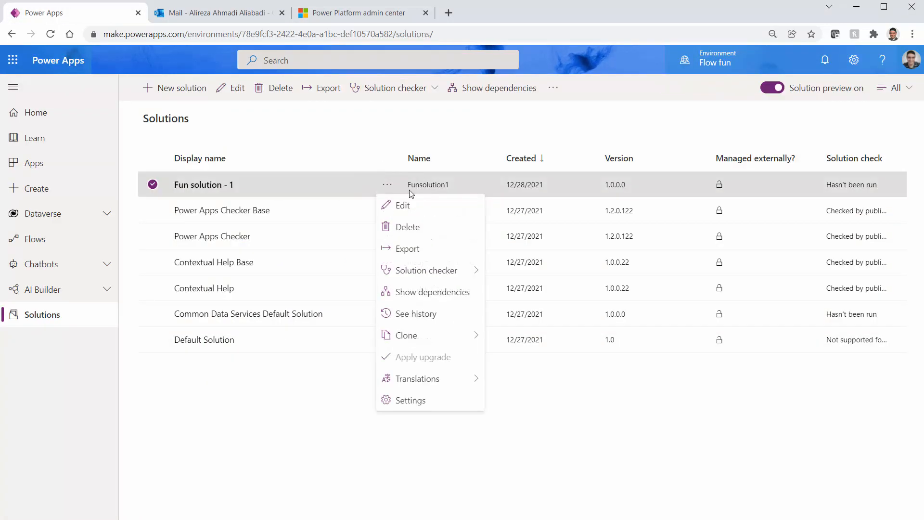
pyautogui.click(408, 226)
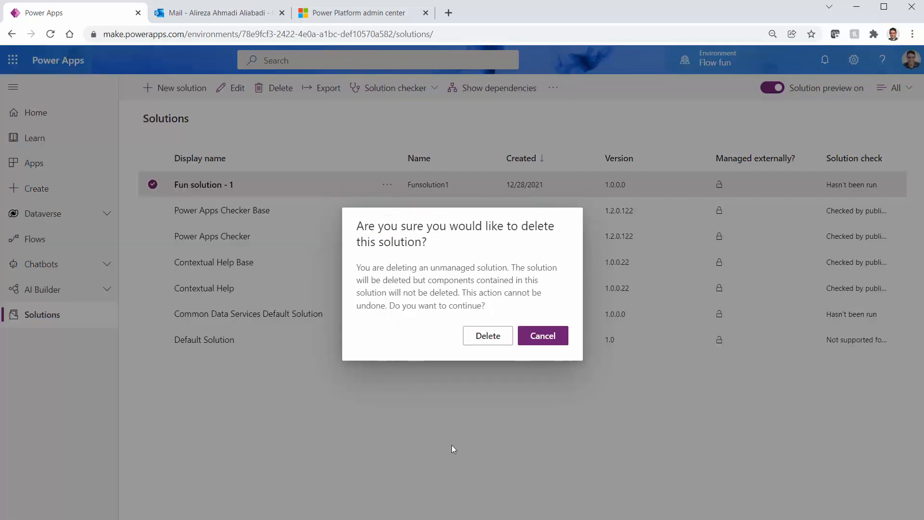
pyautogui.click(487, 335)
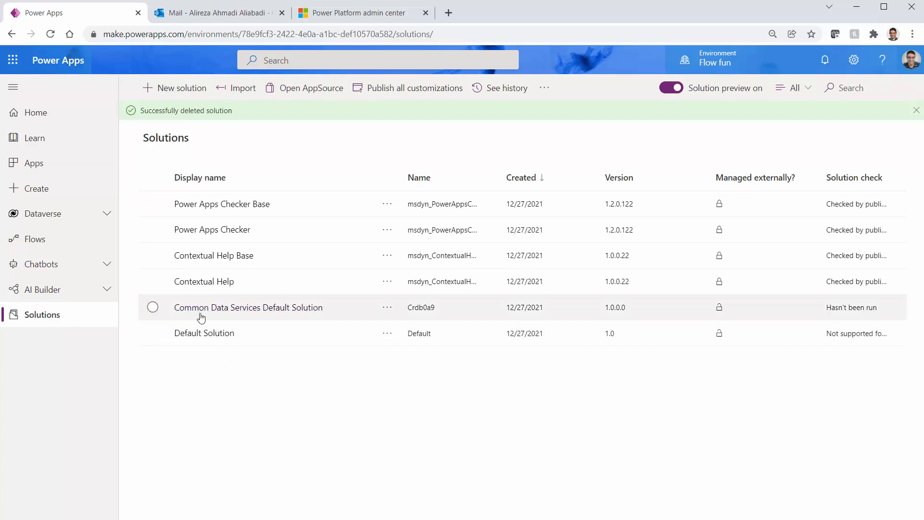
pyautogui.click(35, 239)
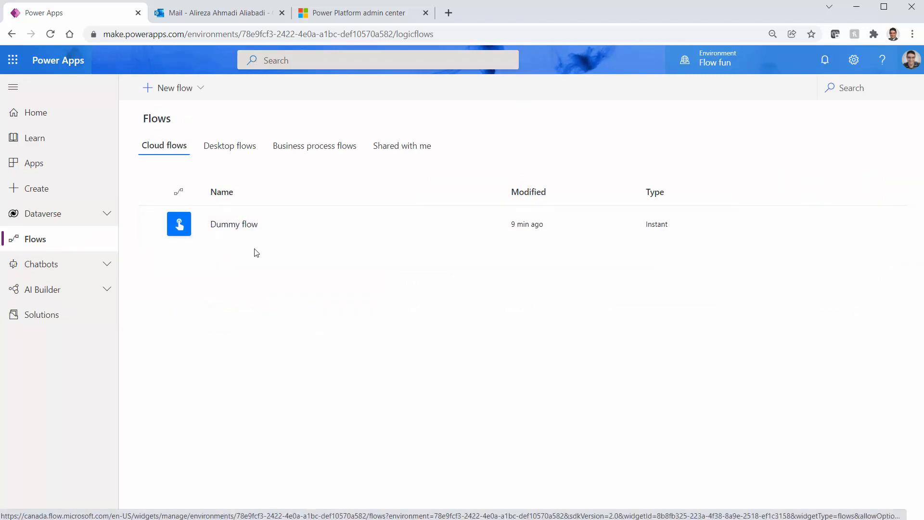
# Watch more 'Test from dummy solution' emails arrive, check Solutions, switch to admin center
pyautogui.click(219, 12)
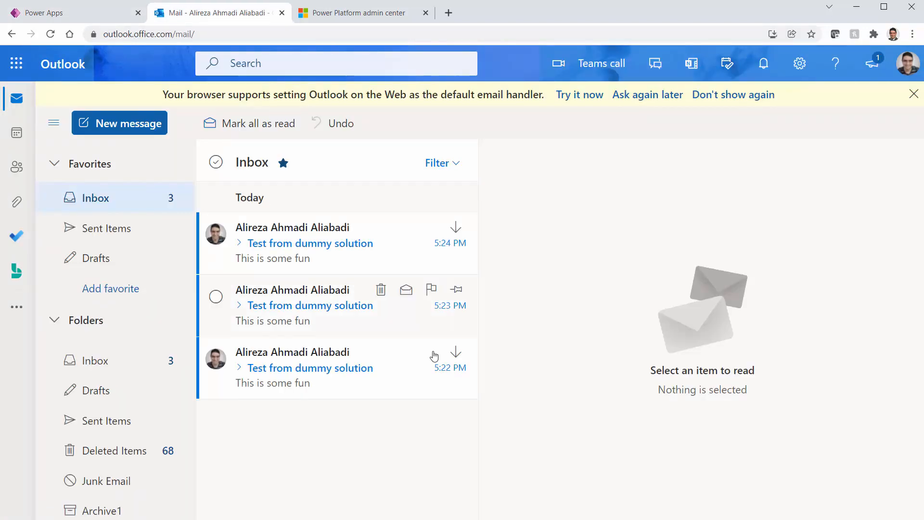
pyautogui.moveTo(353, 338)
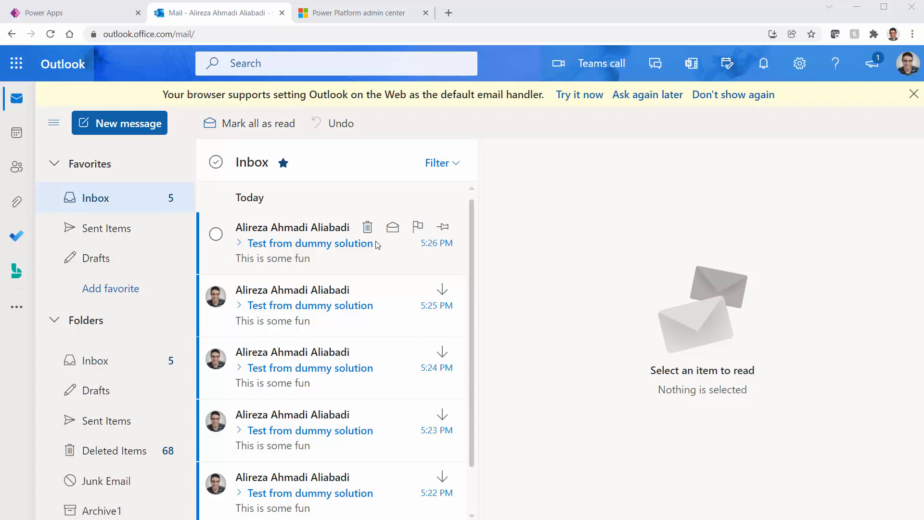
pyautogui.moveTo(307, 201)
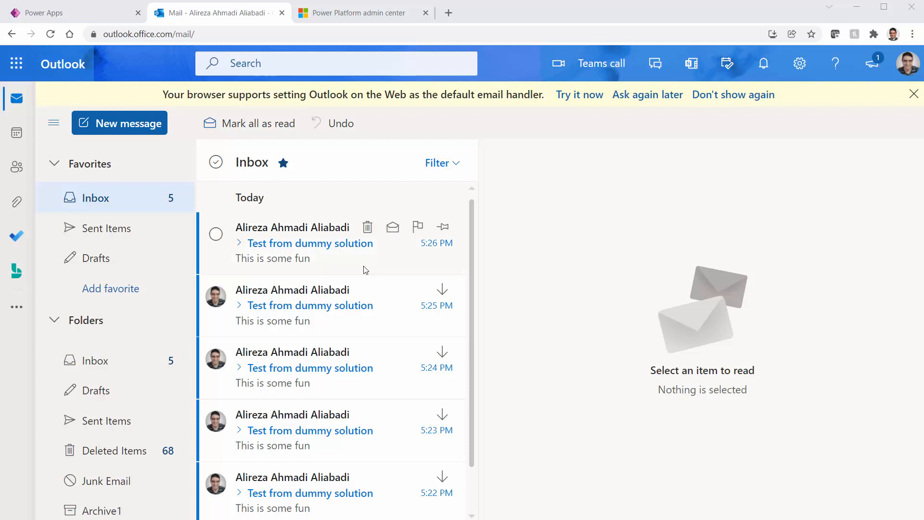
pyautogui.moveTo(366, 261)
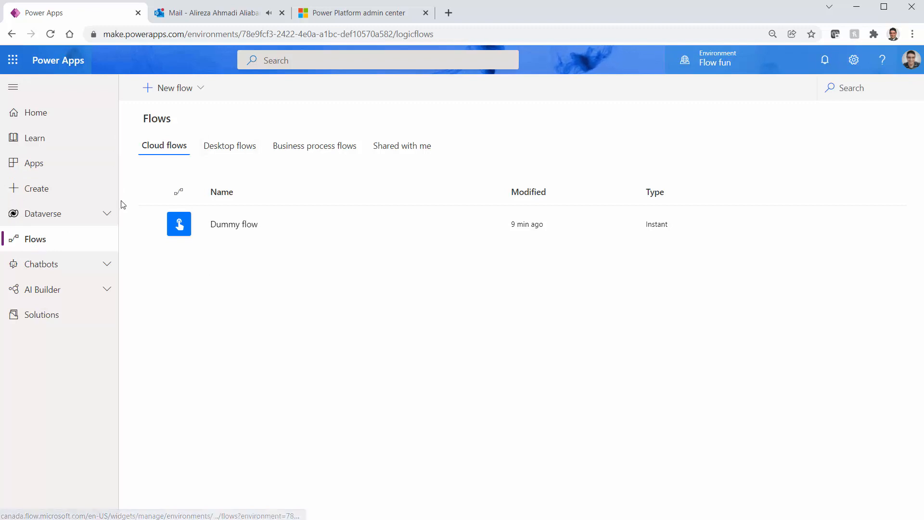
pyautogui.click(41, 314)
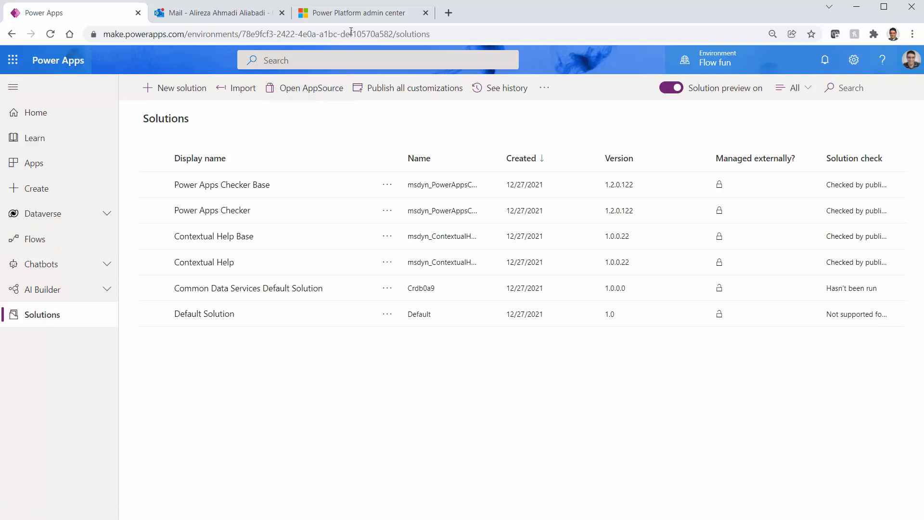
pyautogui.click(358, 13)
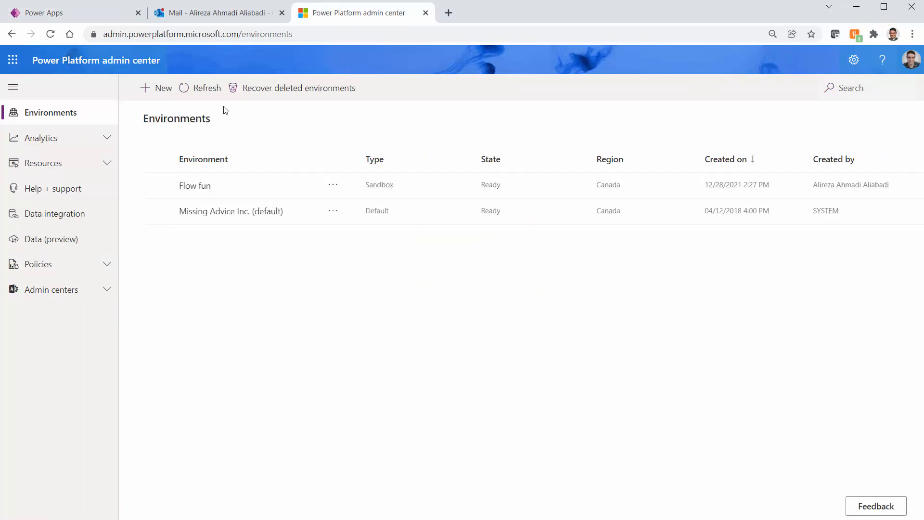
pyautogui.moveTo(194, 189)
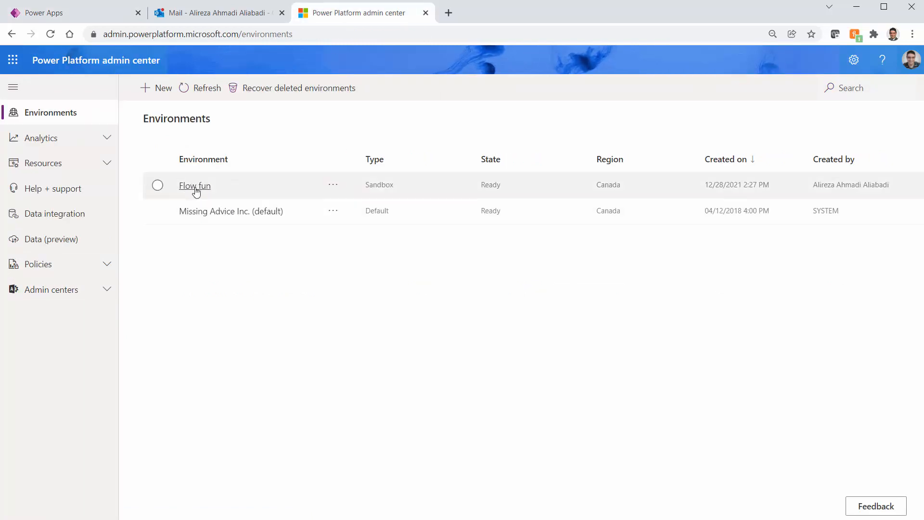
# Open the Flow fun environment's Resources > Flows list, showing only Dummy flow
pyautogui.click(194, 184)
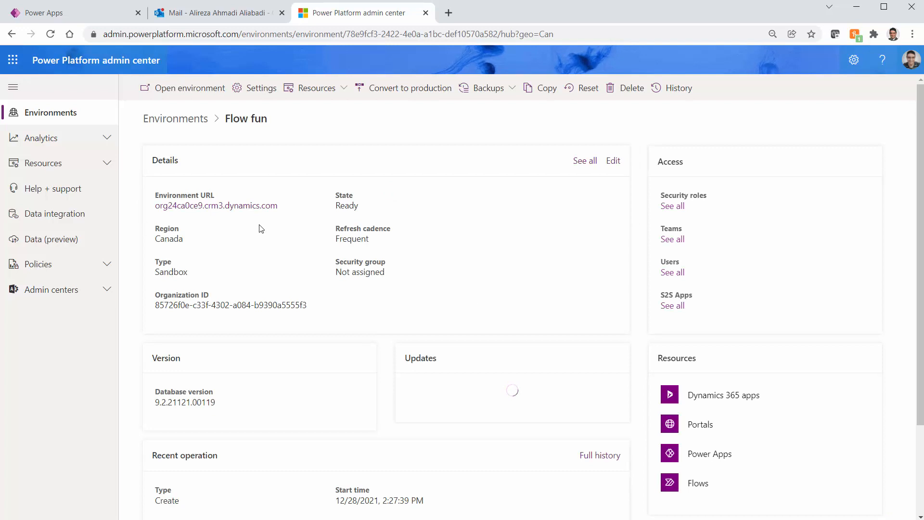
pyautogui.click(316, 88)
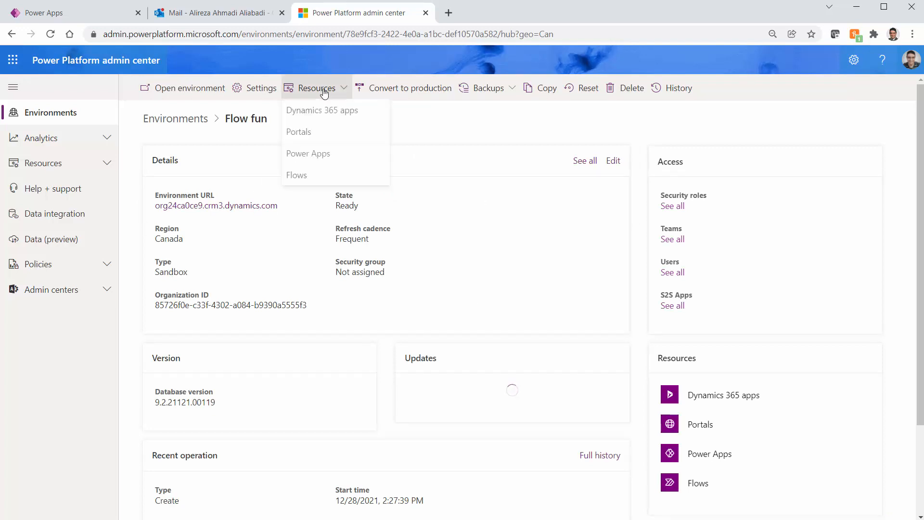
pyautogui.click(296, 177)
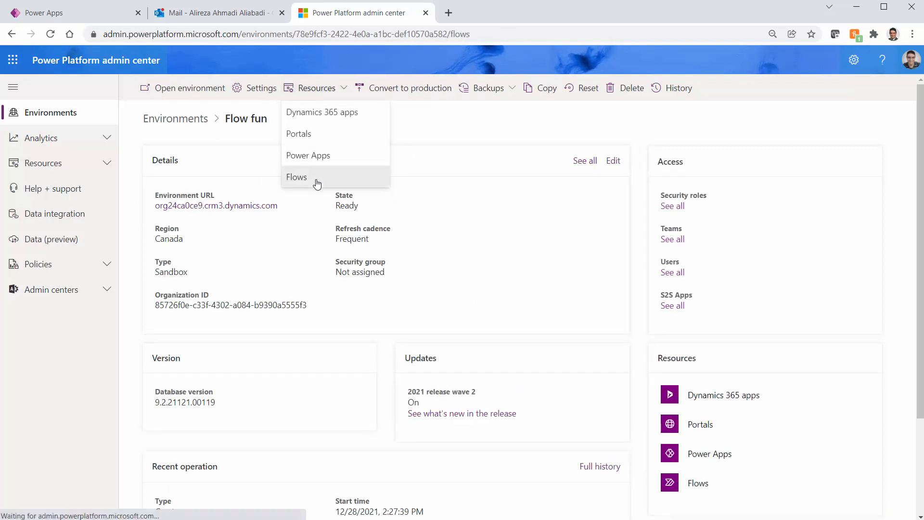
pyautogui.click(296, 177)
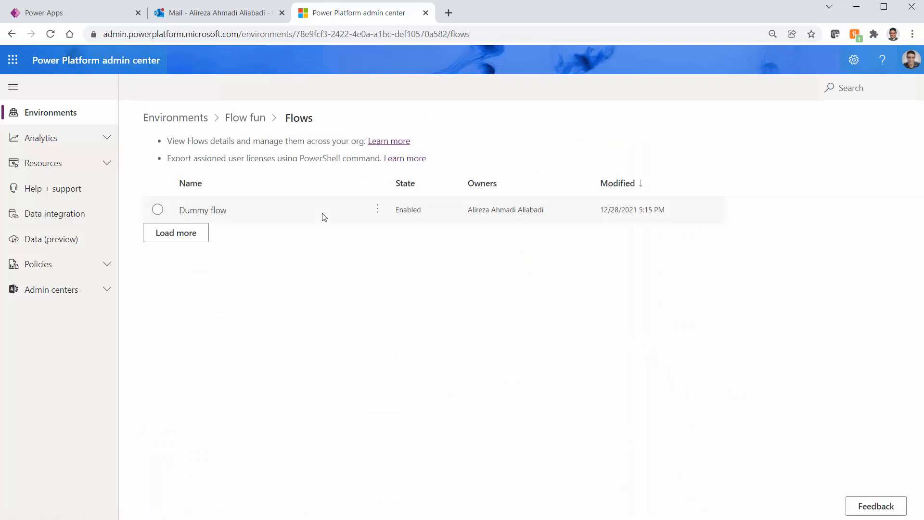
pyautogui.moveTo(416, 341)
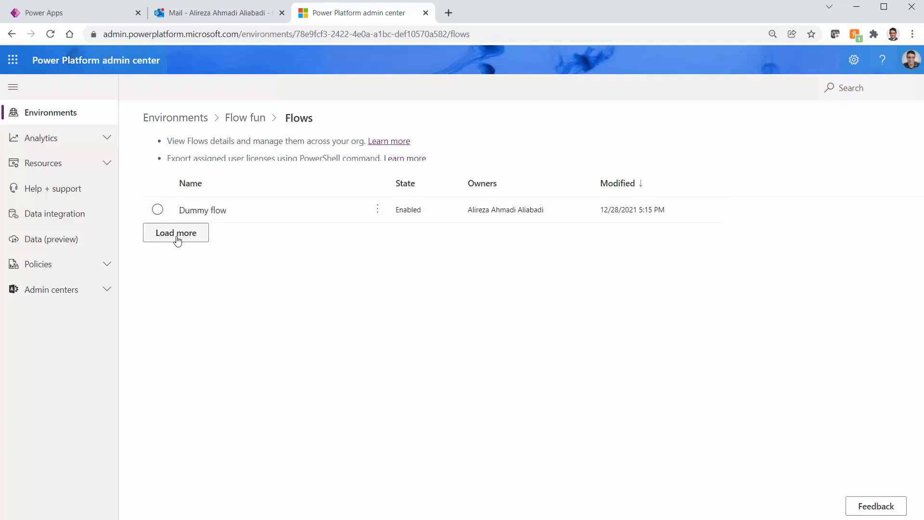
# Load more flows, then review My dummy schedule's details and owners, finding it shared with no one
pyautogui.click(175, 232)
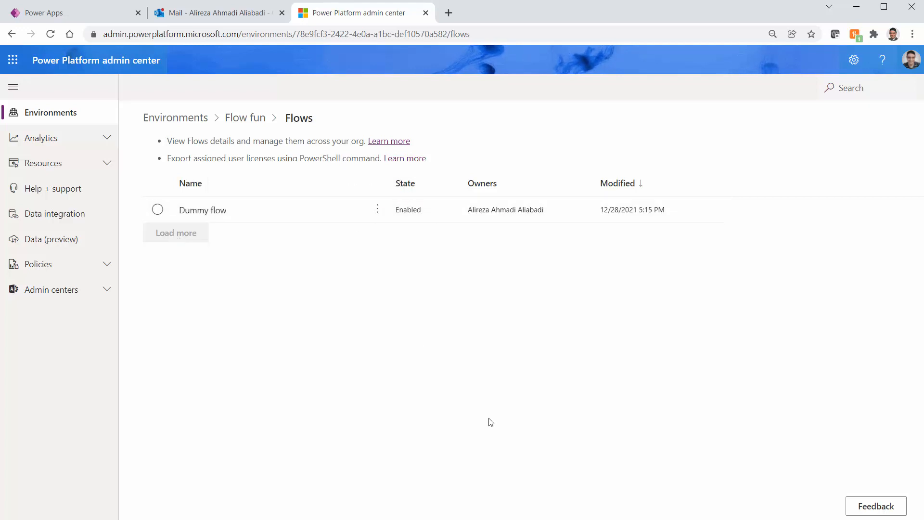
pyautogui.click(175, 232)
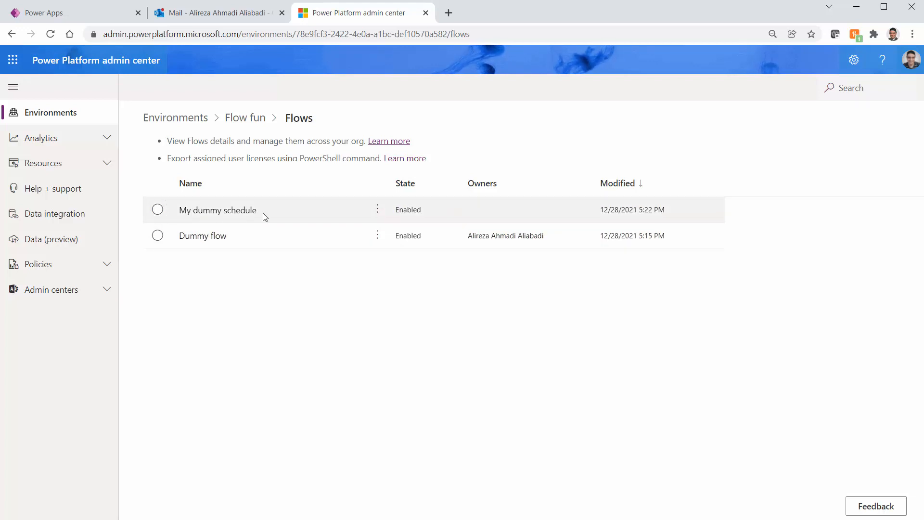
pyautogui.moveTo(319, 215)
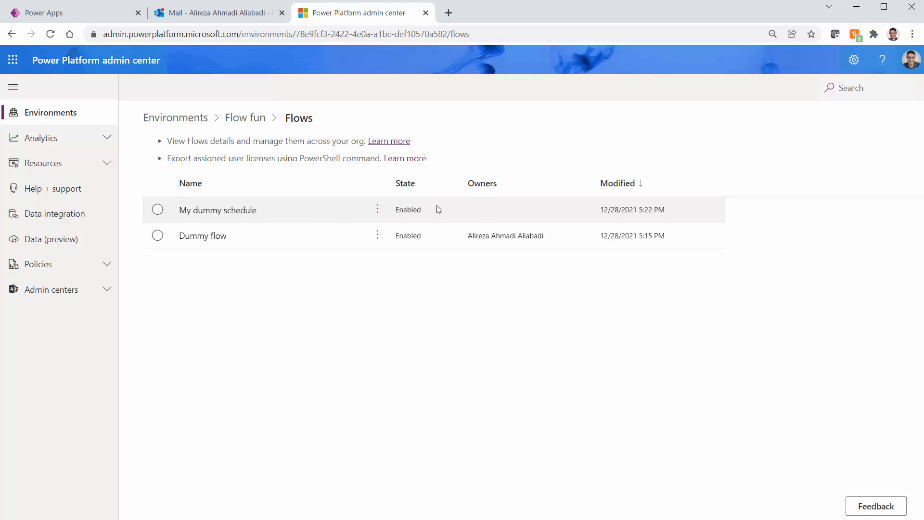
pyautogui.moveTo(497, 192)
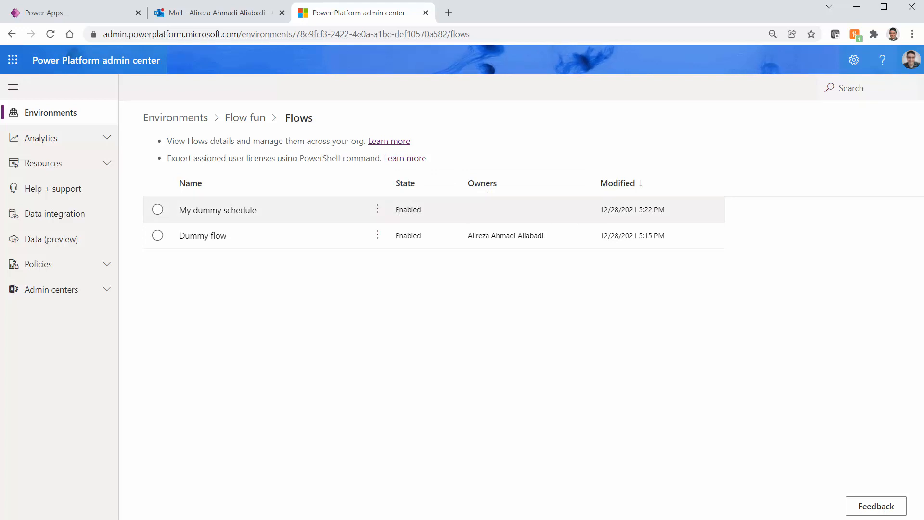
pyautogui.moveTo(377, 210)
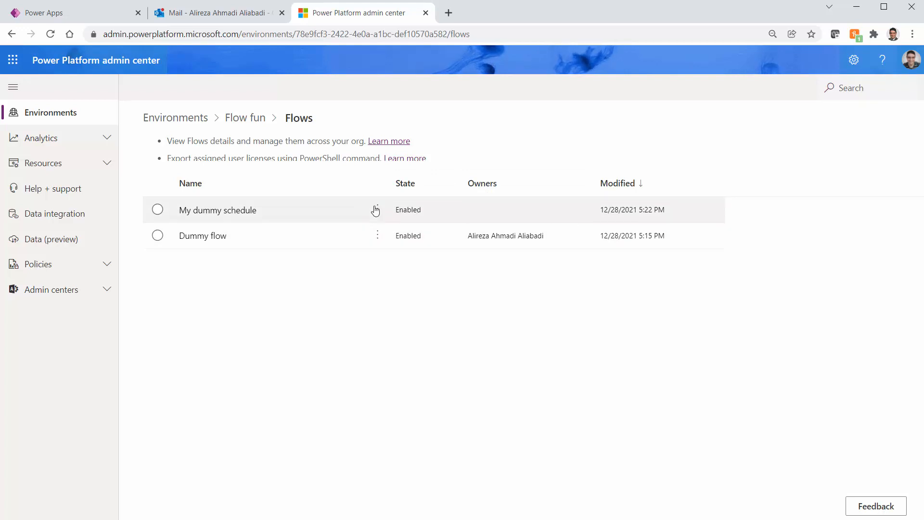
pyautogui.click(376, 210)
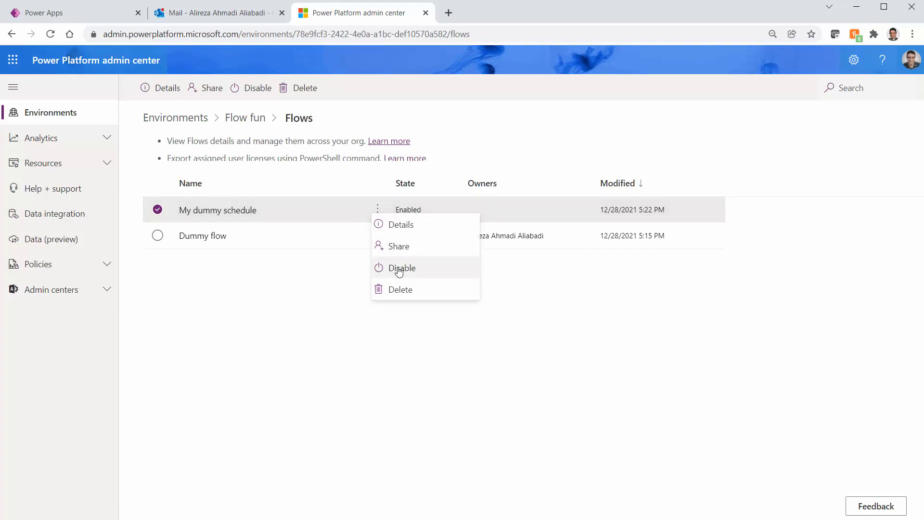
pyautogui.moveTo(395, 227)
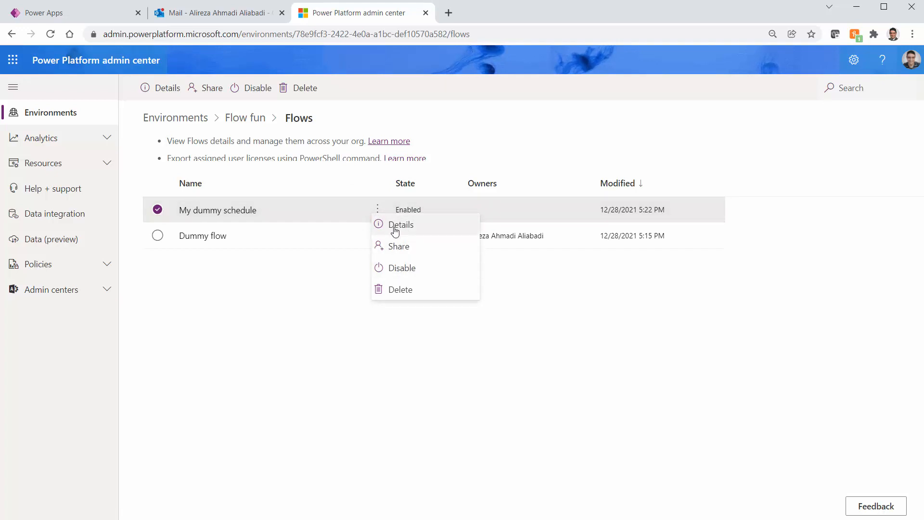
pyautogui.click(402, 224)
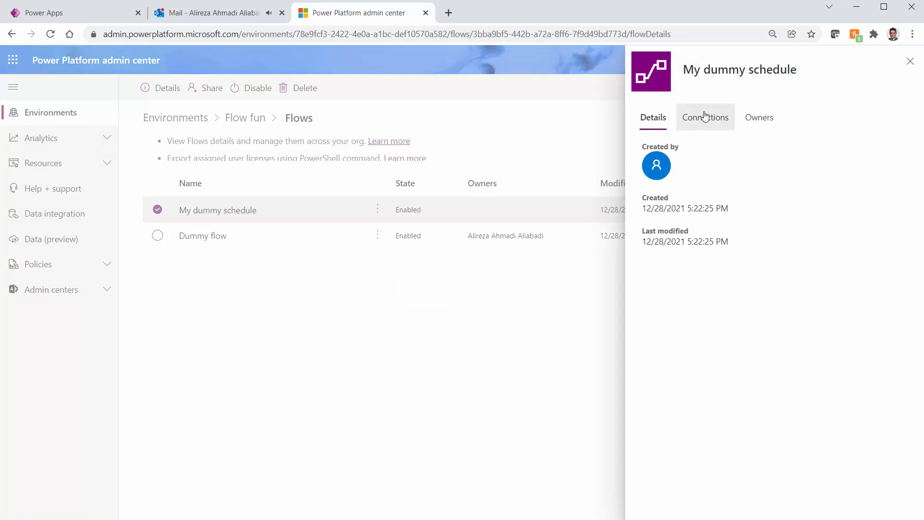
pyautogui.click(760, 118)
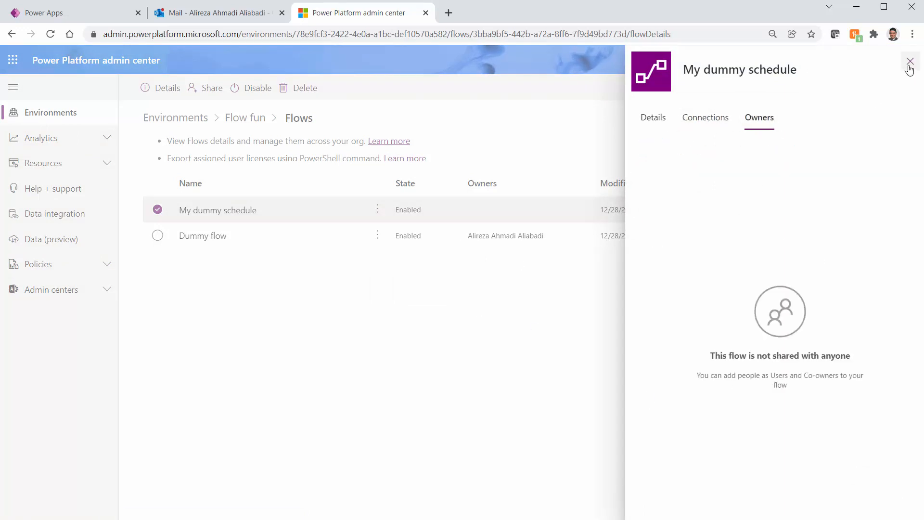
pyautogui.click(909, 62)
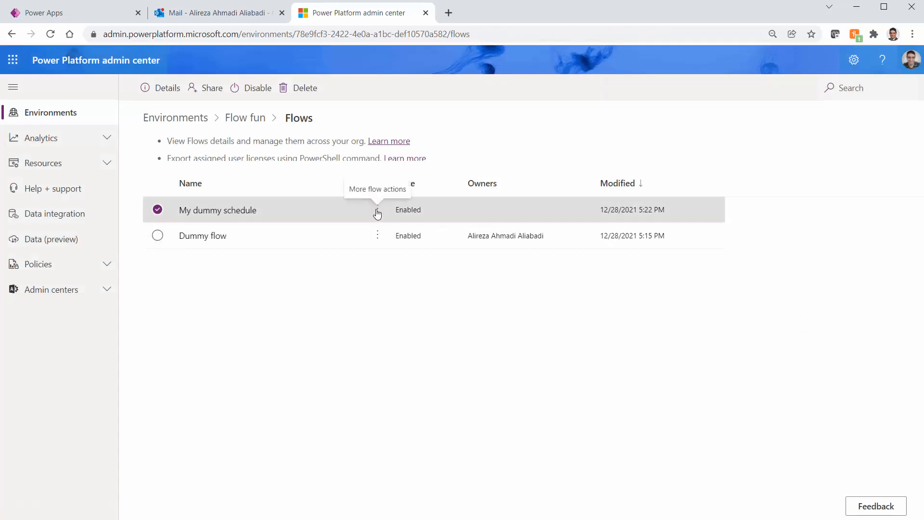
# Disable the My dummy schedule flow, confirm, and reload the list showing it Disabled
pyautogui.click(378, 209)
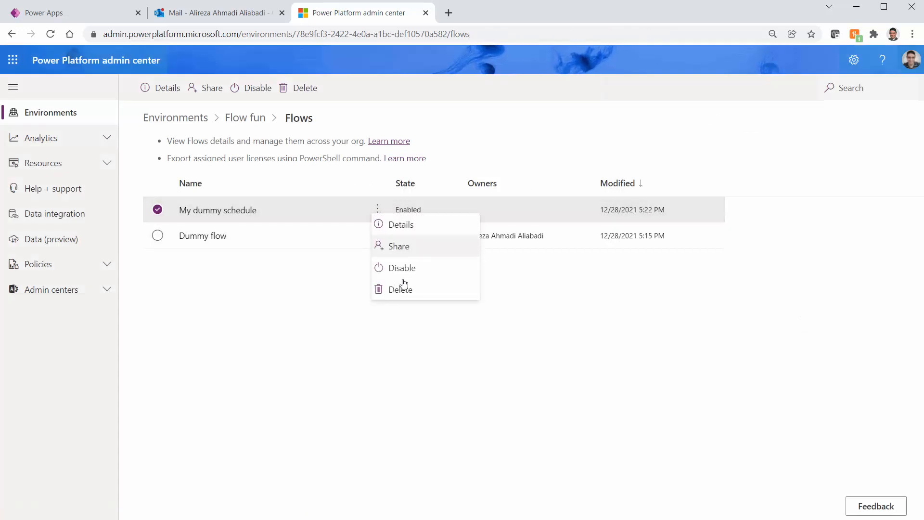
pyautogui.click(402, 268)
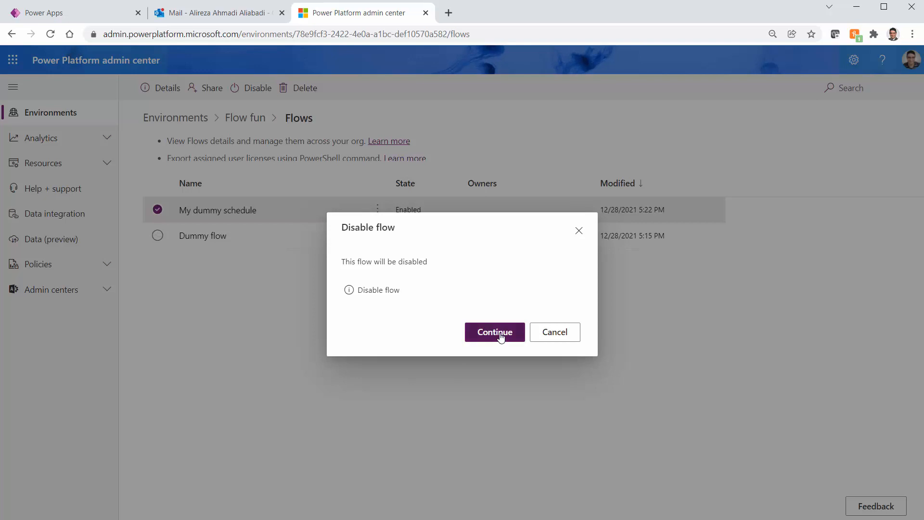
pyautogui.click(494, 332)
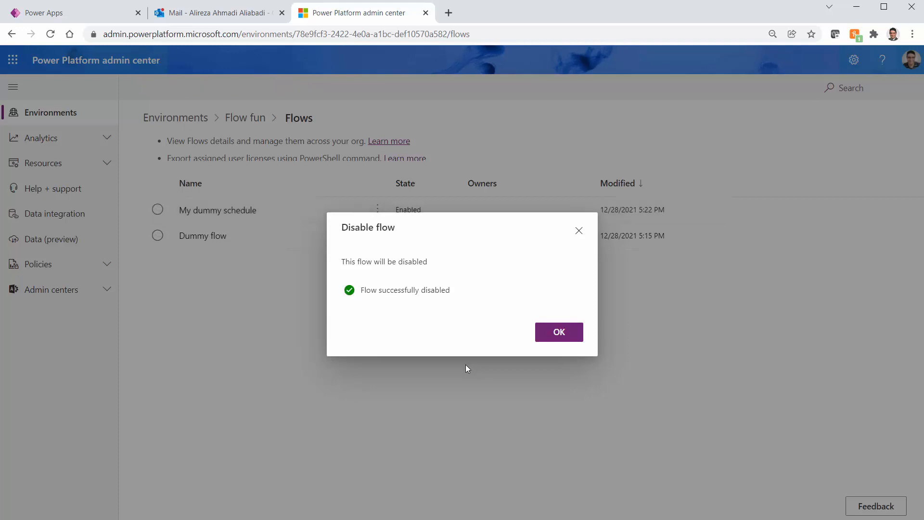
pyautogui.click(558, 333)
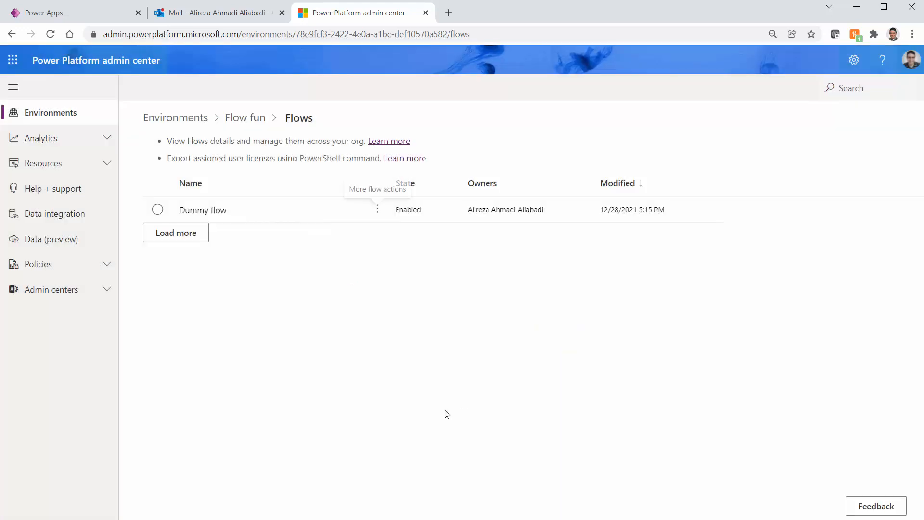
pyautogui.moveTo(429, 209)
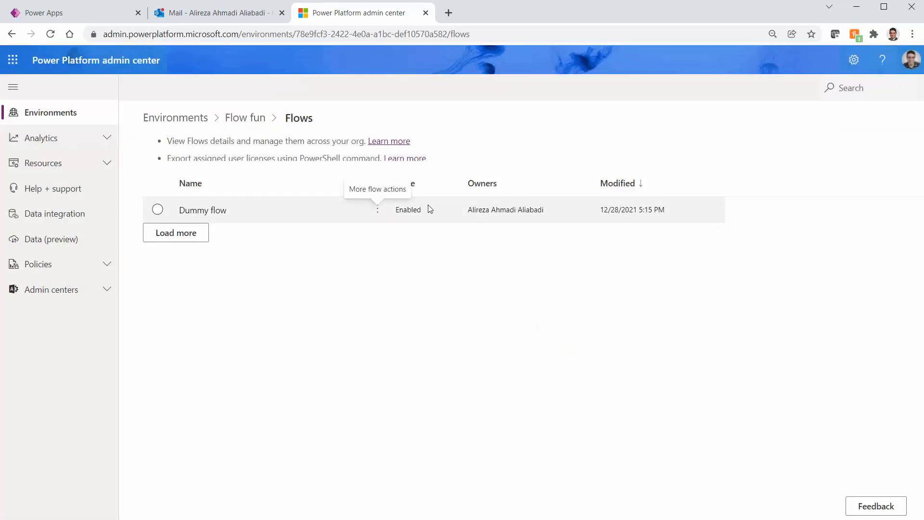
pyautogui.moveTo(394, 248)
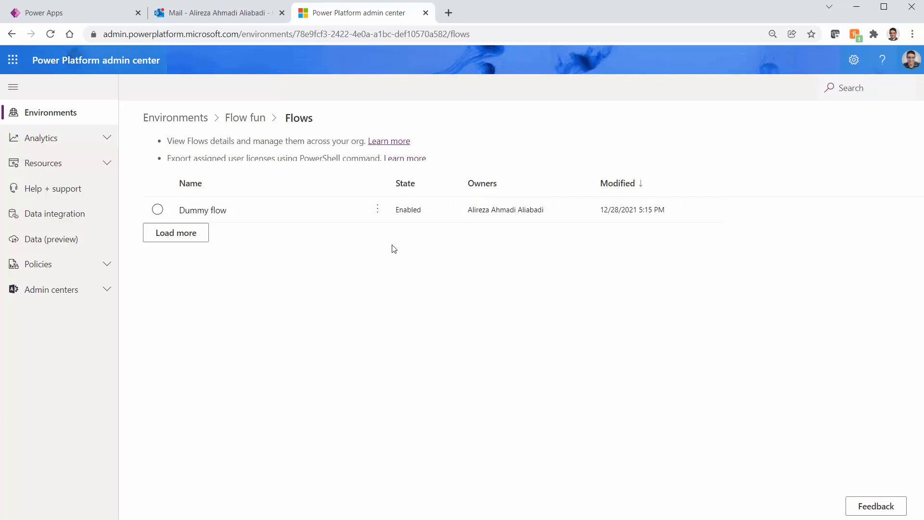
pyautogui.moveTo(175, 232)
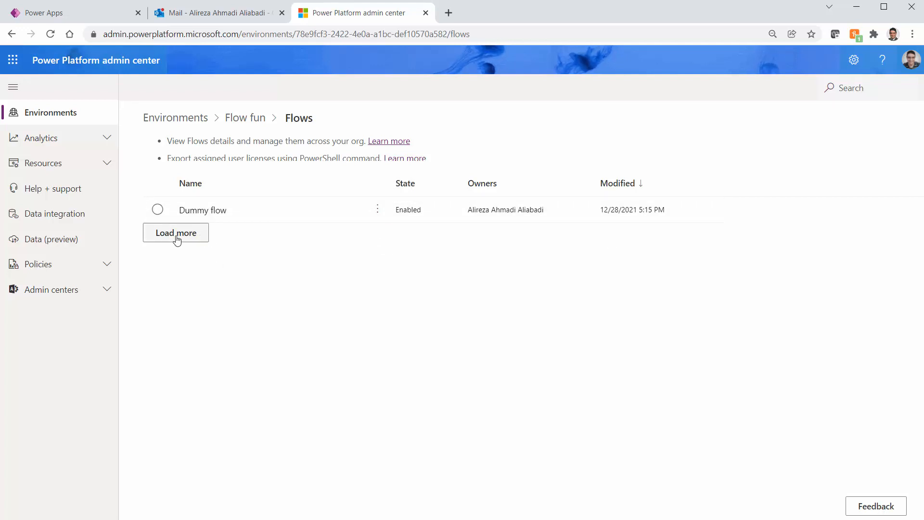
pyautogui.click(176, 232)
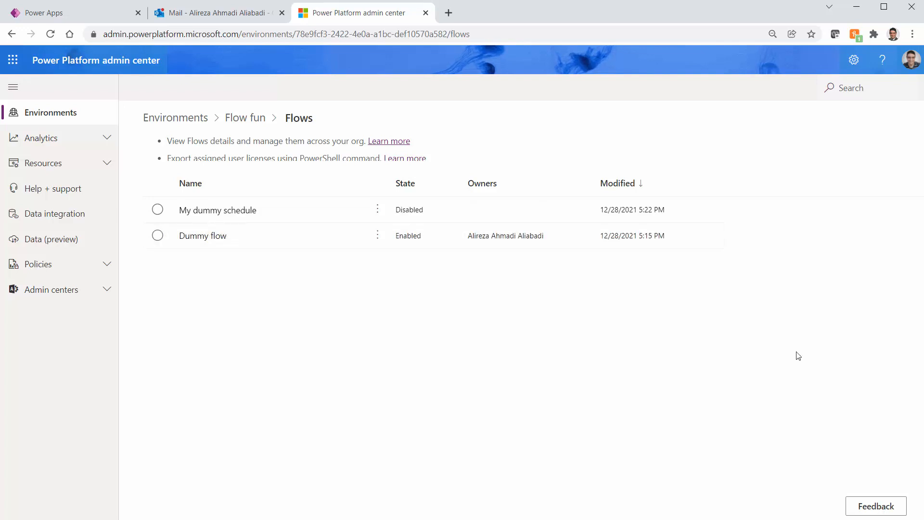
# Delete the My dummy schedule flow and confirm, leaving only Dummy flow listed
pyautogui.click(378, 209)
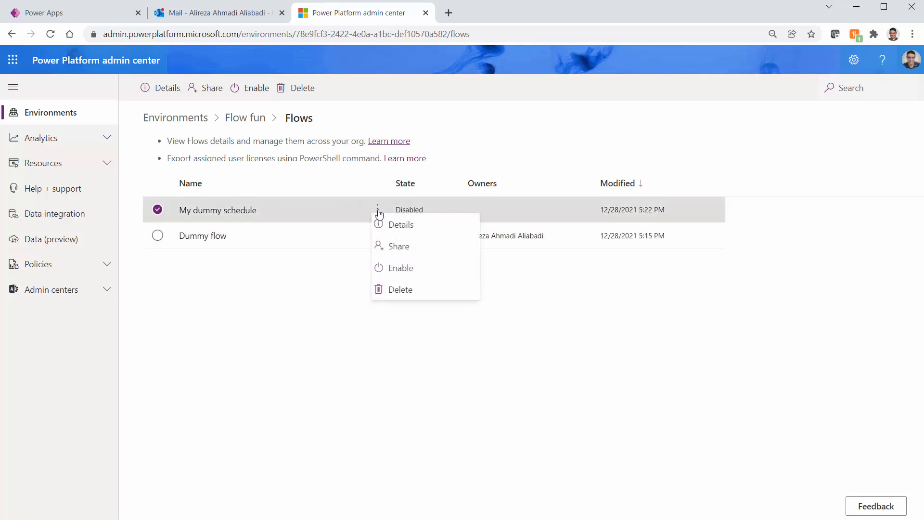
pyautogui.moveTo(392, 268)
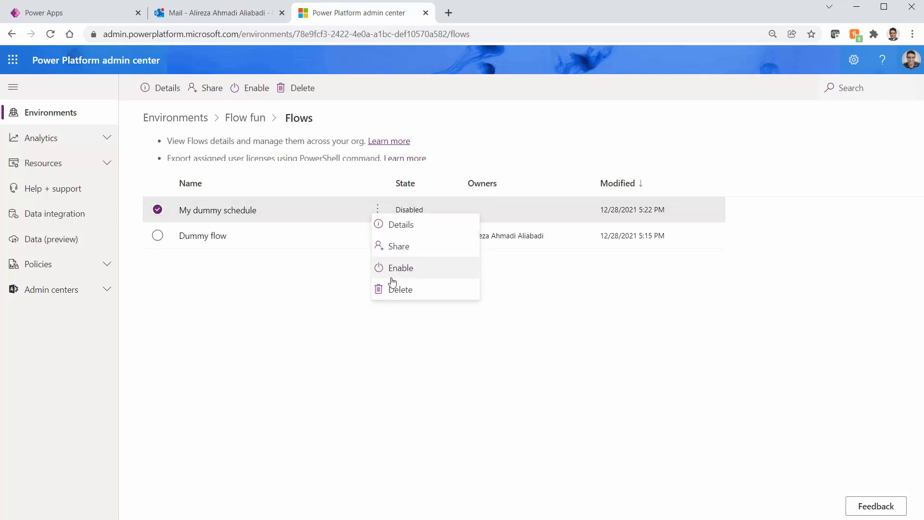
pyautogui.click(399, 289)
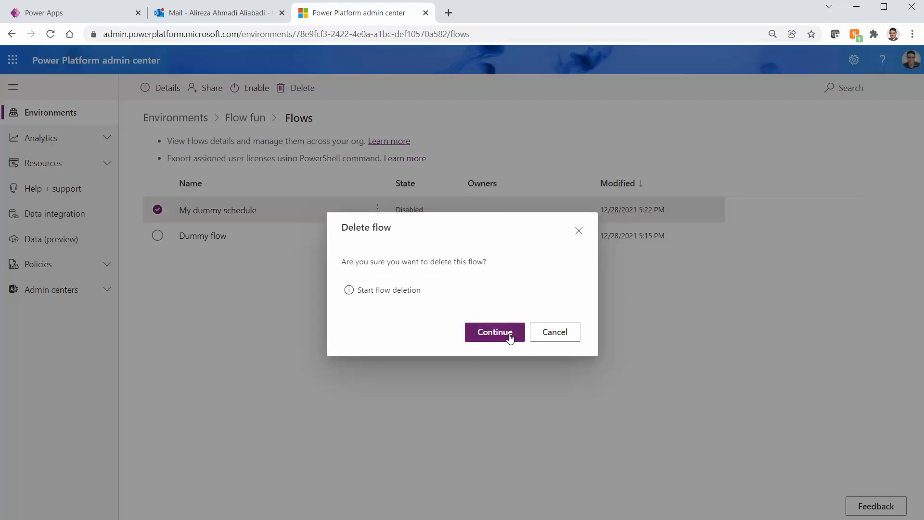
pyautogui.click(494, 332)
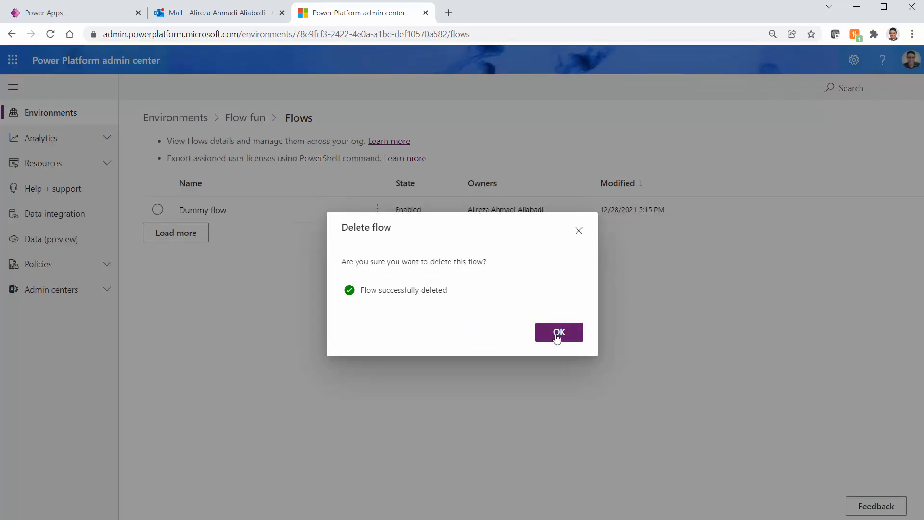
pyautogui.click(558, 332)
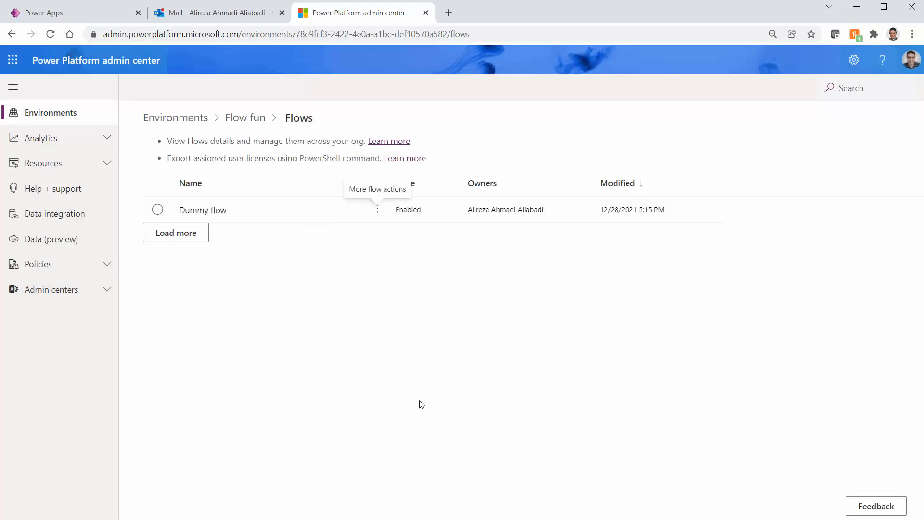
pyautogui.moveTo(476, 421)
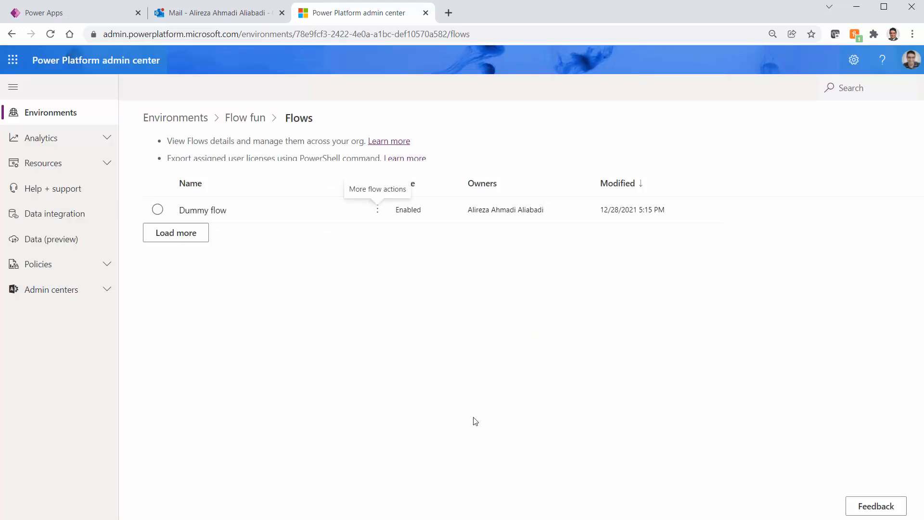